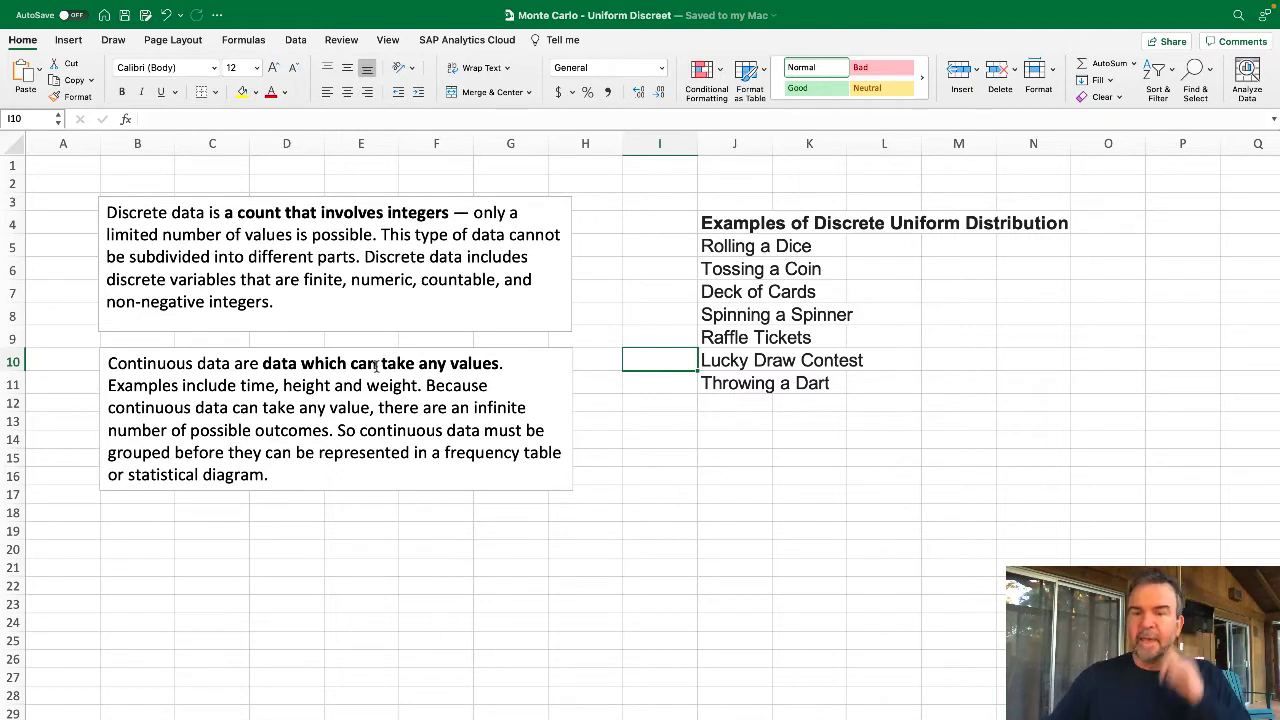
Single out the Tossing a Coin and Rolling a Dice examples in the discrete data notes
click(760, 268)
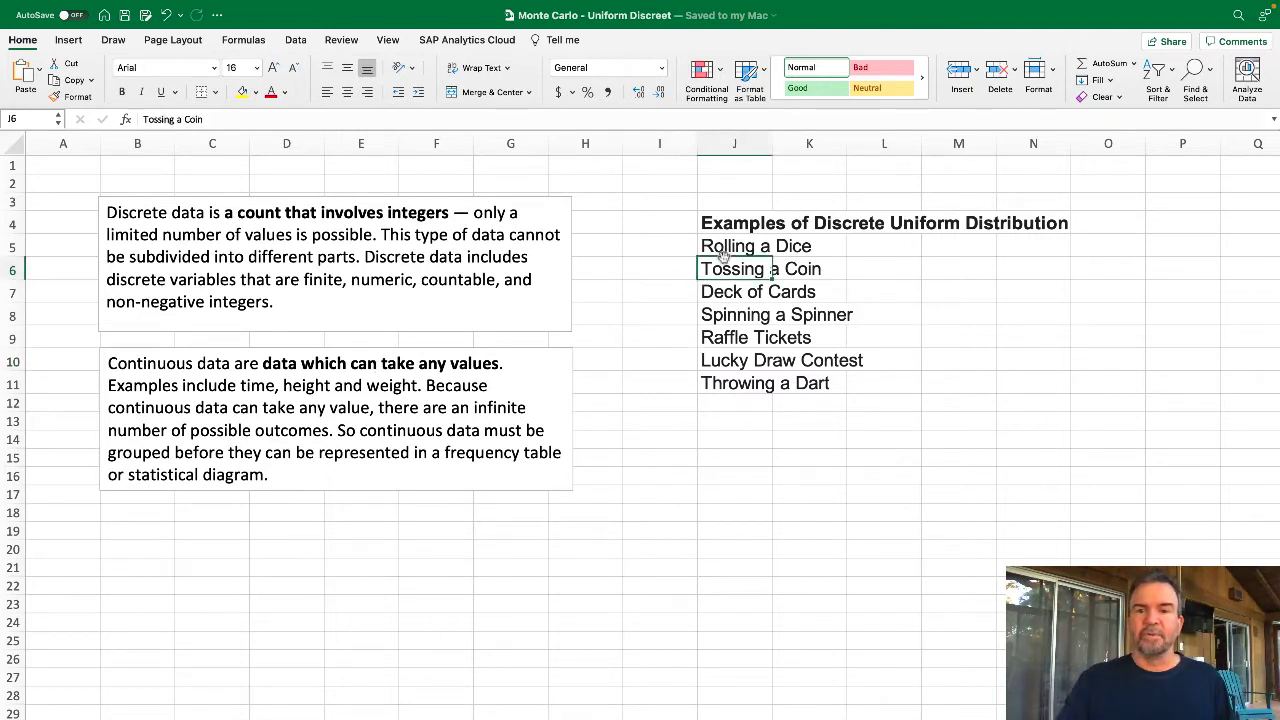
click(736, 246)
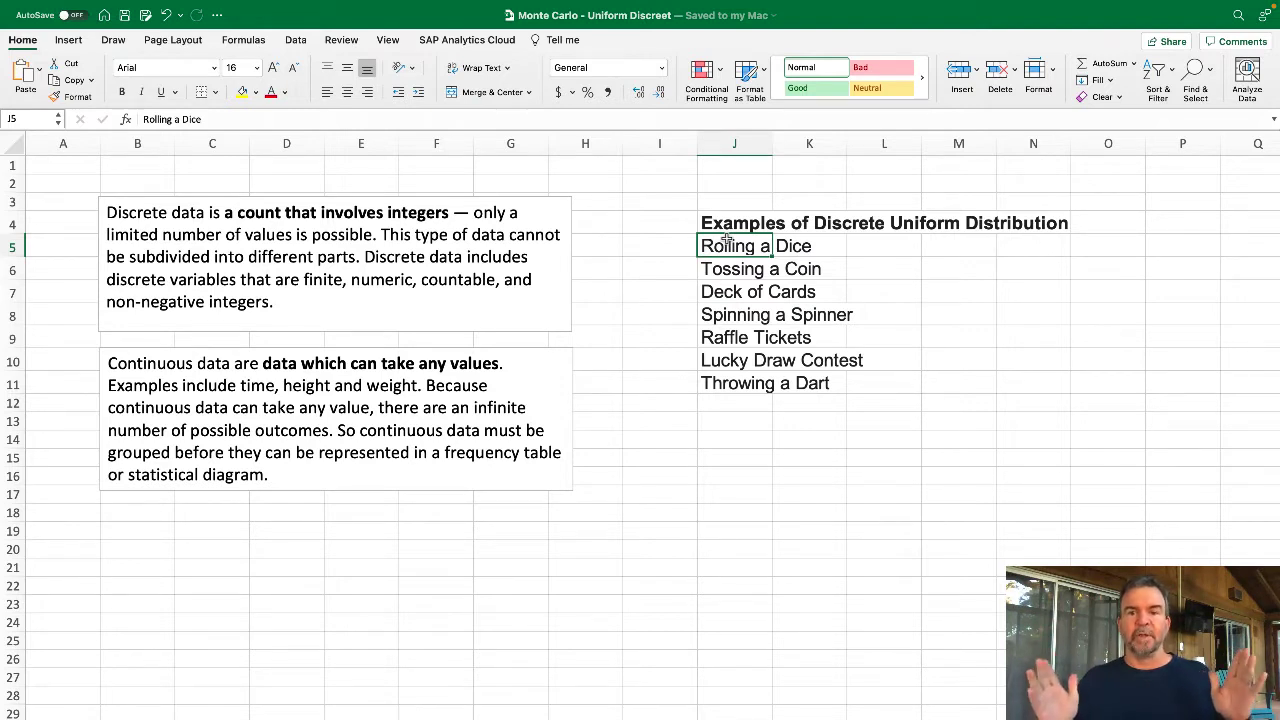
mouse_move(862, 246)
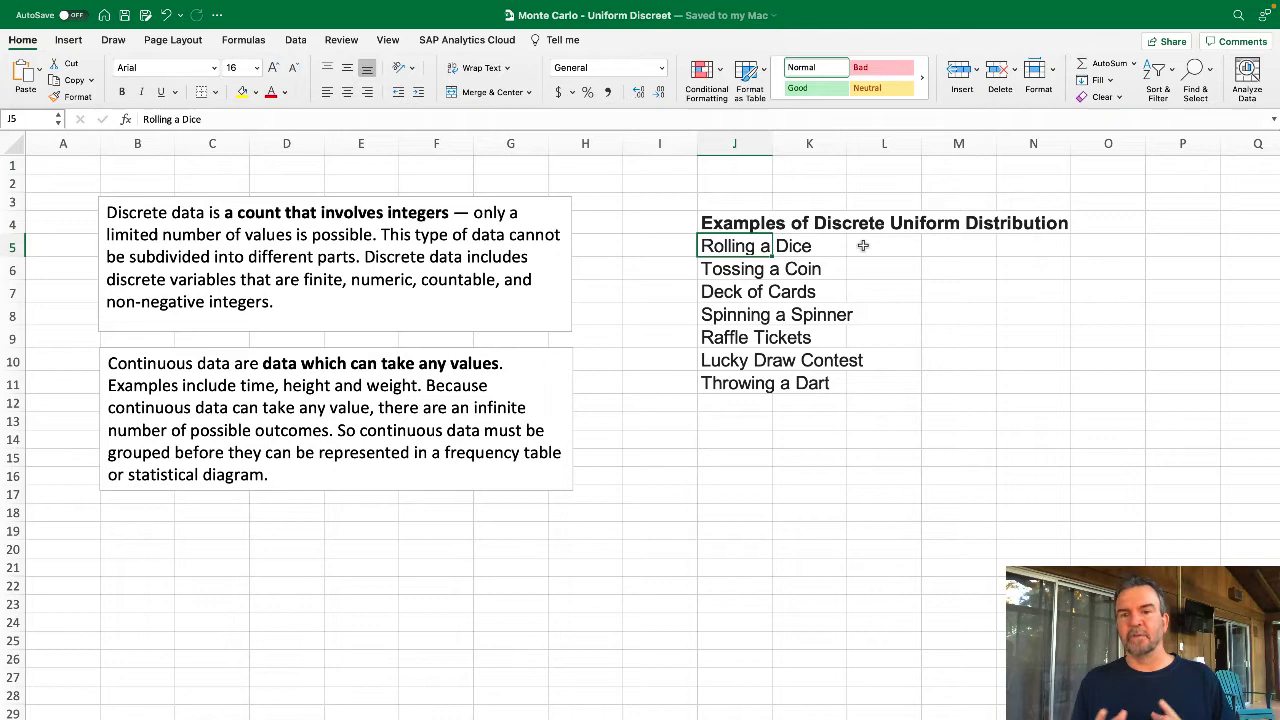
mouse_move(432, 636)
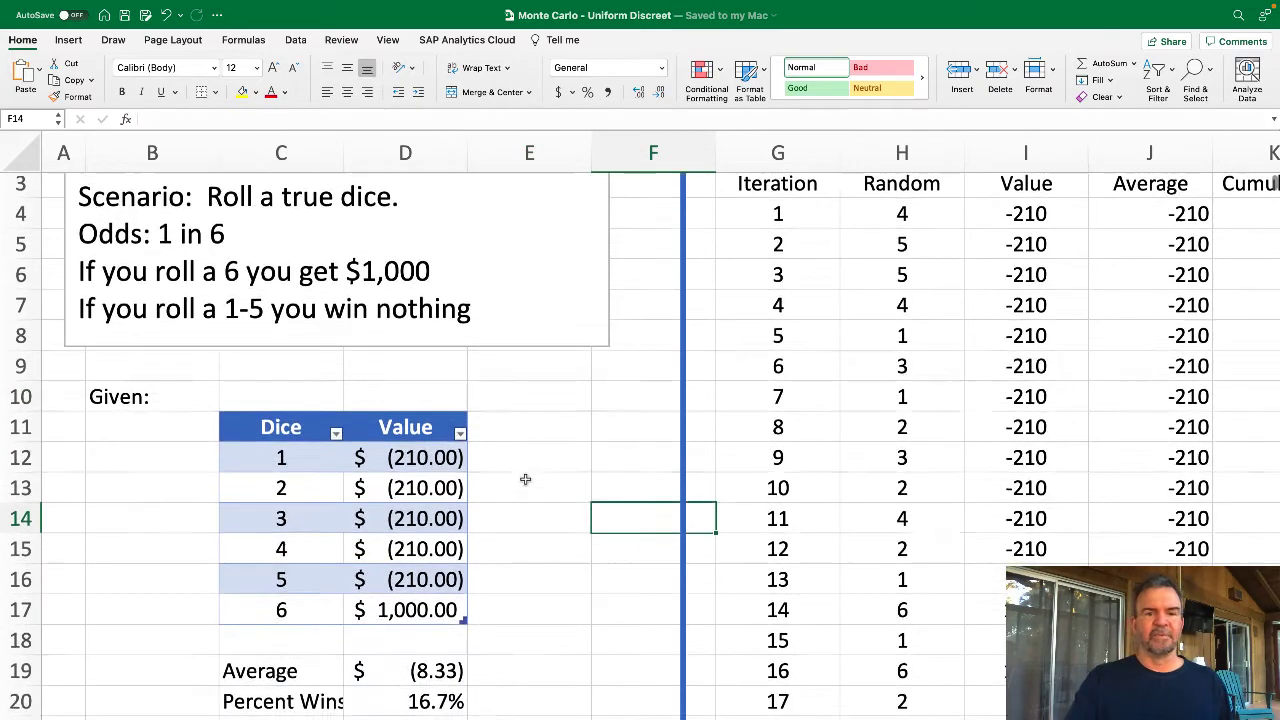
Inspect the dice payoff table's −$8.33 average and 16.7% win formulas, then bring the Simulation columns into view
scroll(up, 3)
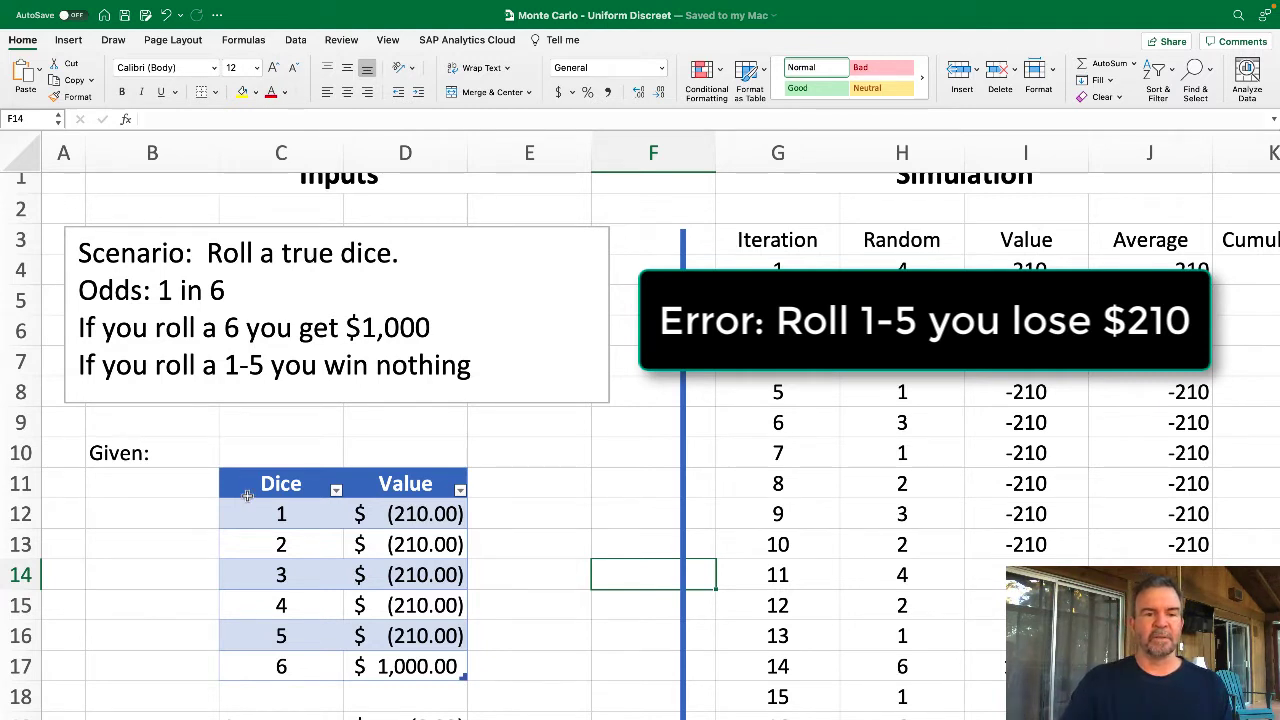
click(280, 482)
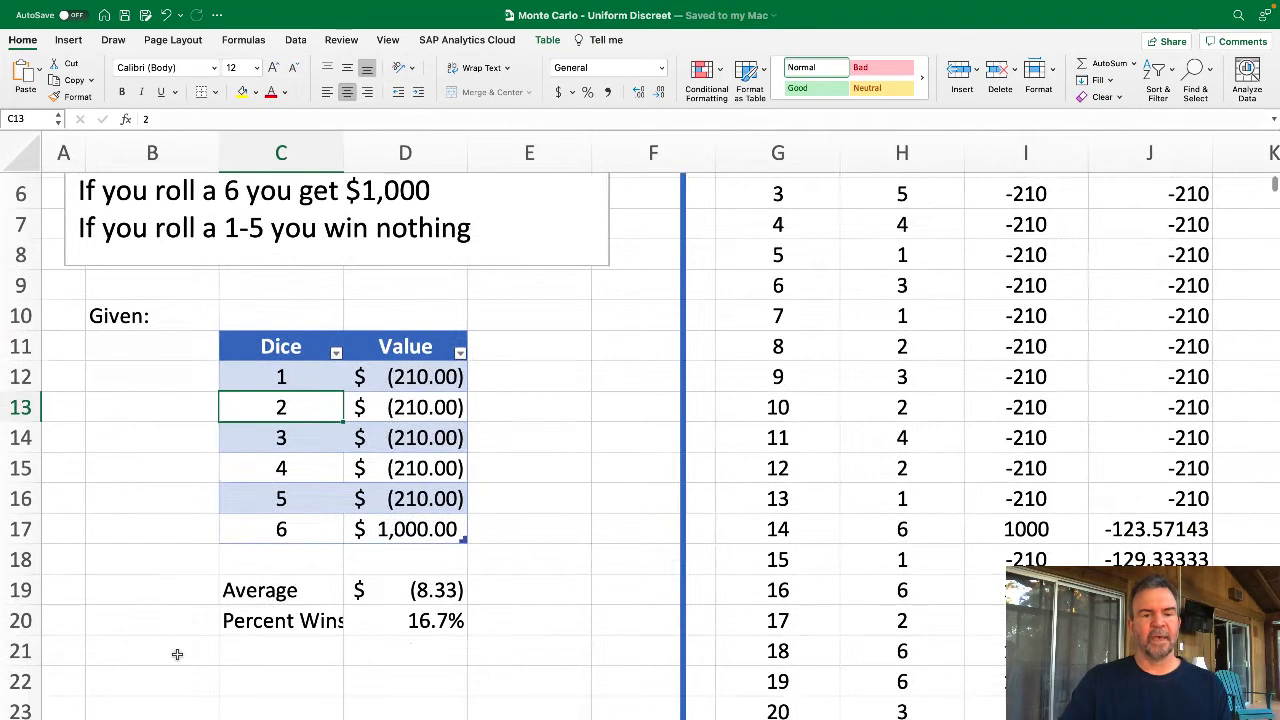
click(404, 588)
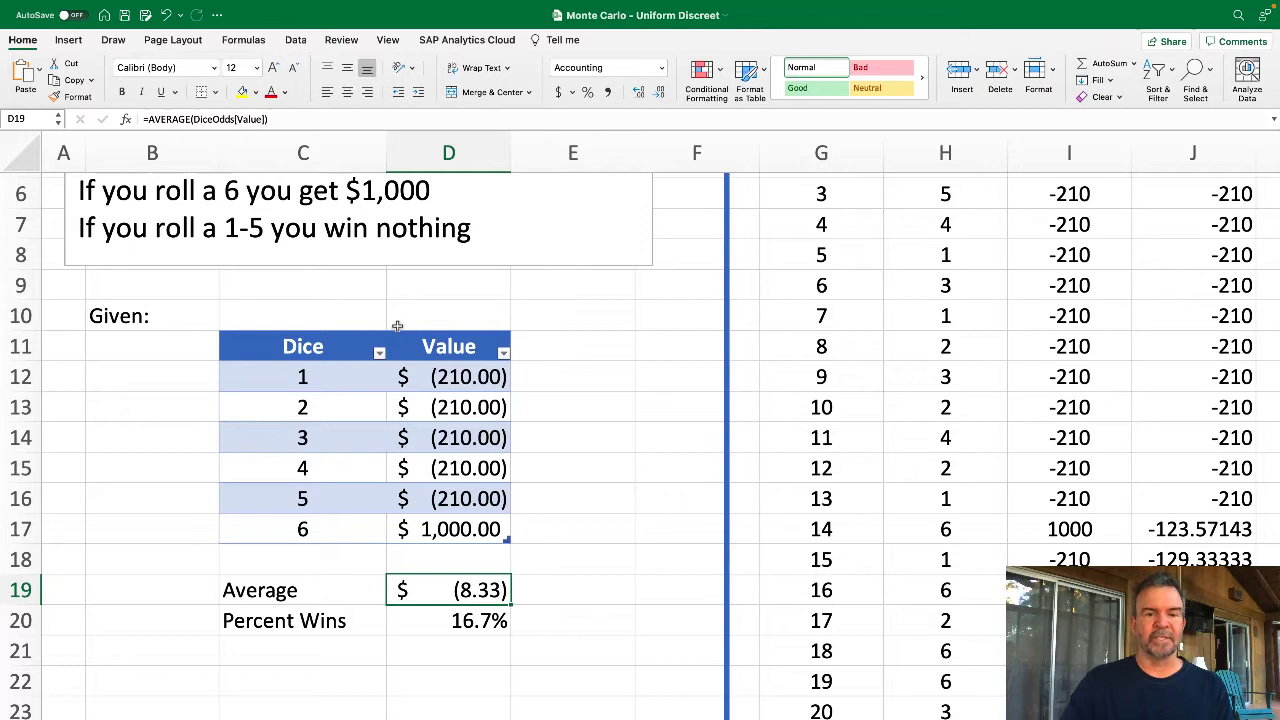
mouse_move(480, 576)
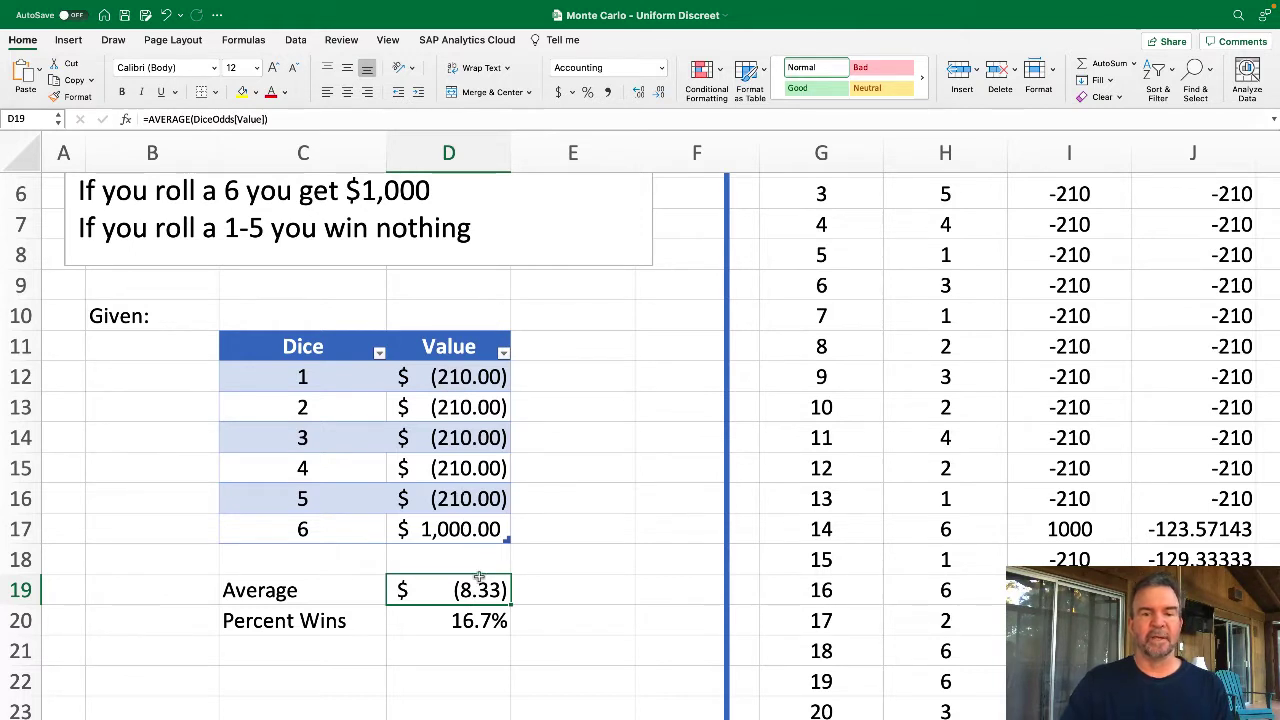
mouse_move(488, 628)
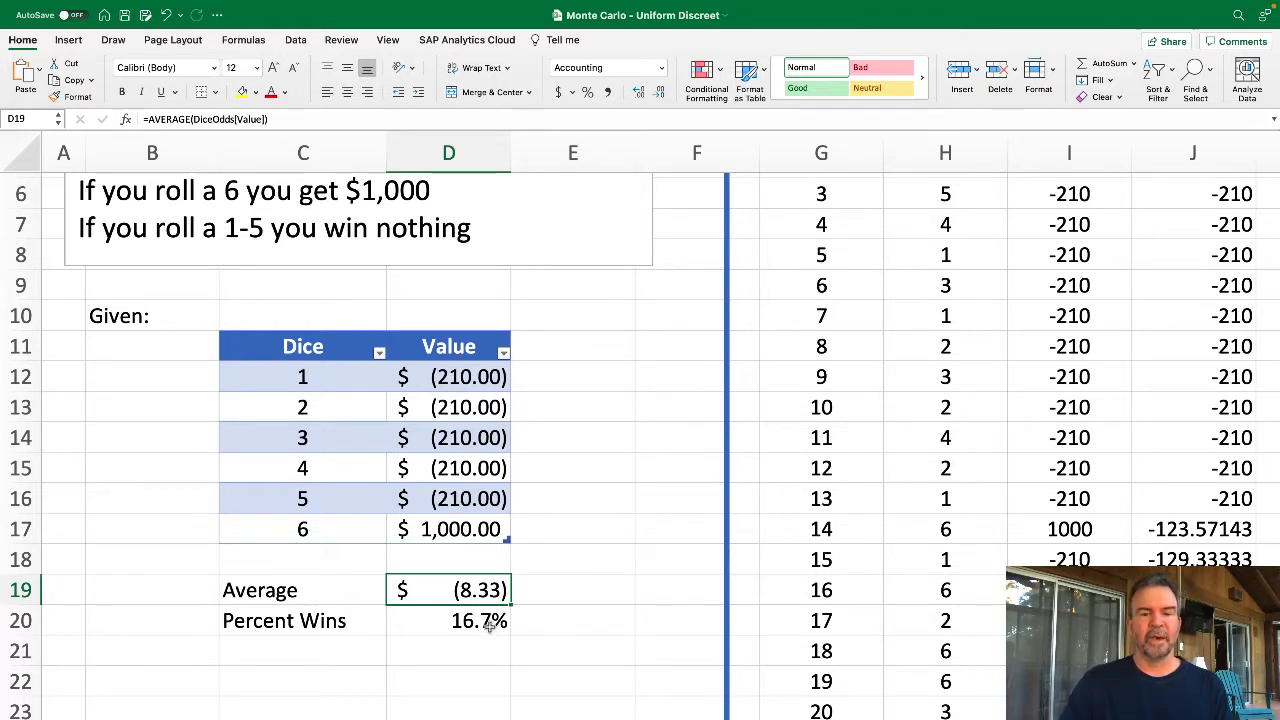
click(448, 620)
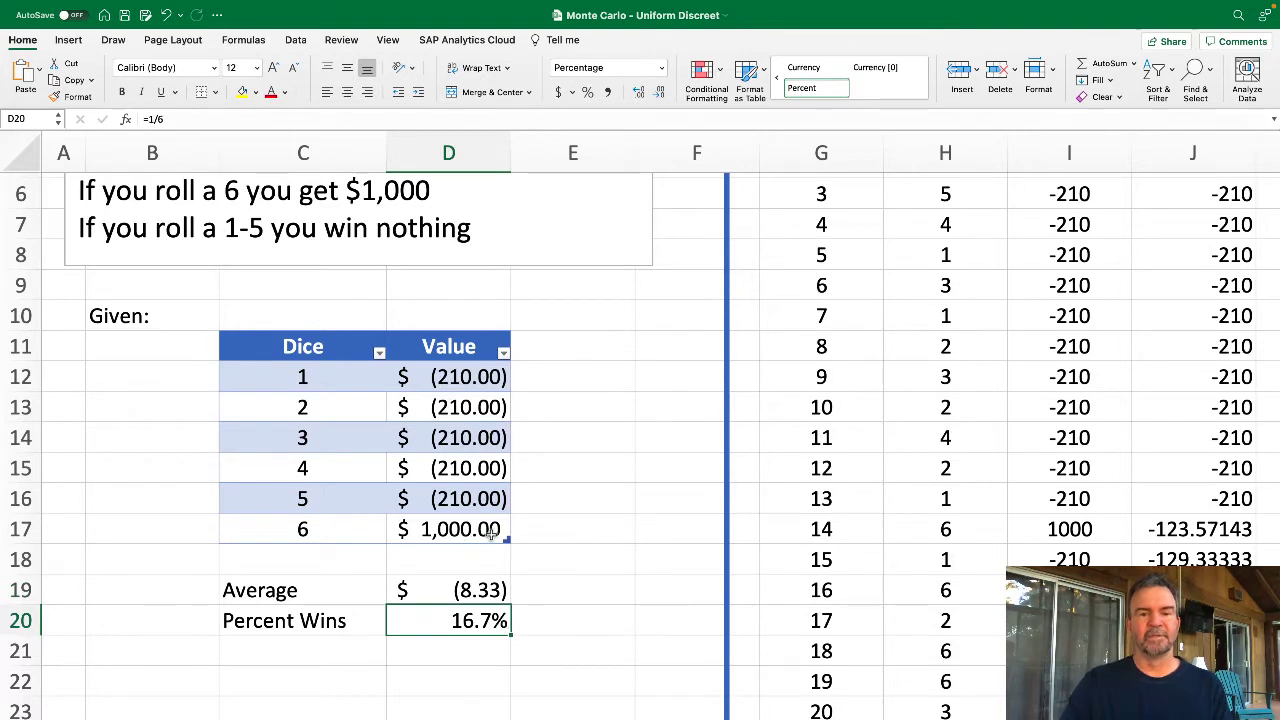
mouse_move(448, 392)
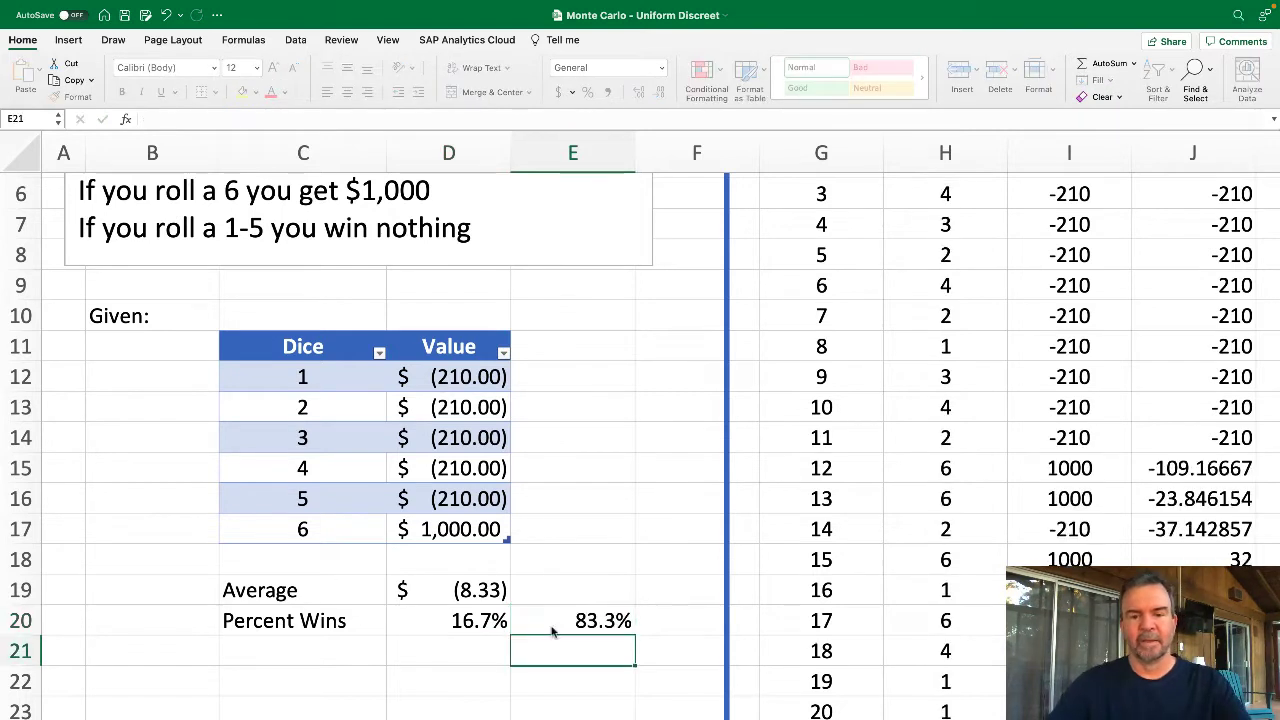
click(572, 620)
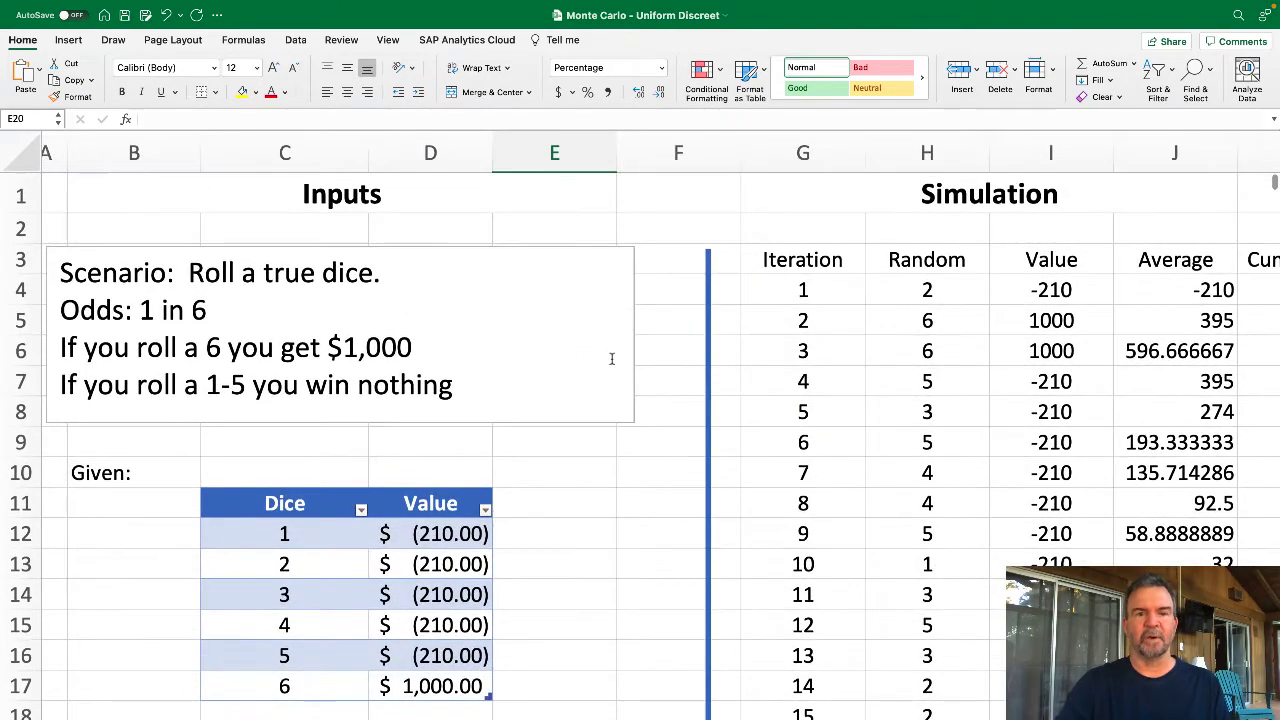
scroll(right, 3)
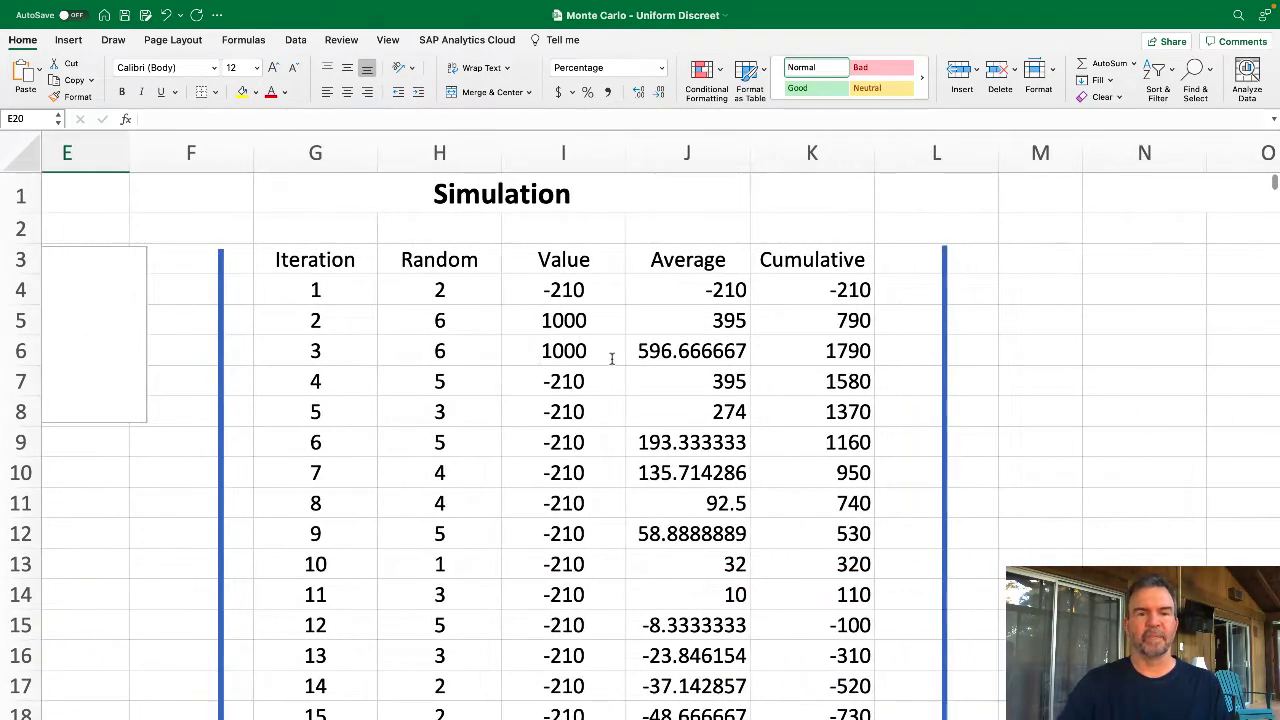
Check the Iteration numbering and examine the =RANDBETWEEN(1,6) random roll formula in H4
click(316, 288)
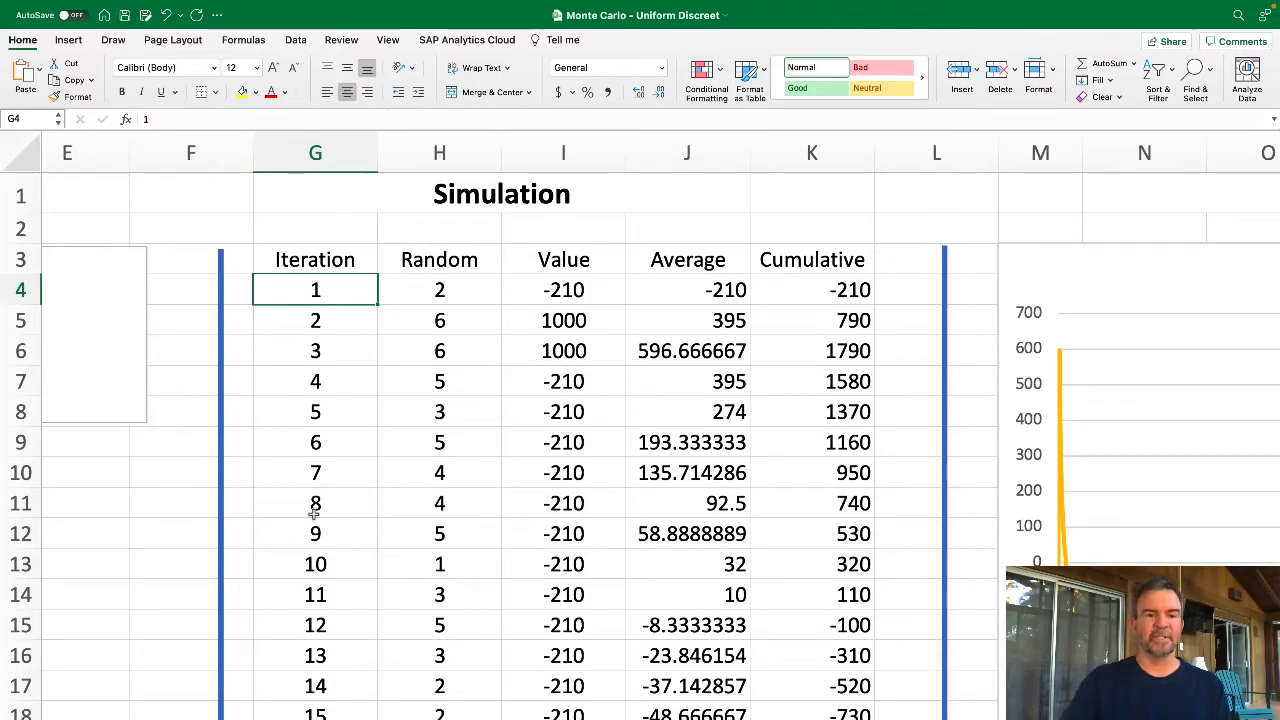
scroll(down, 3)
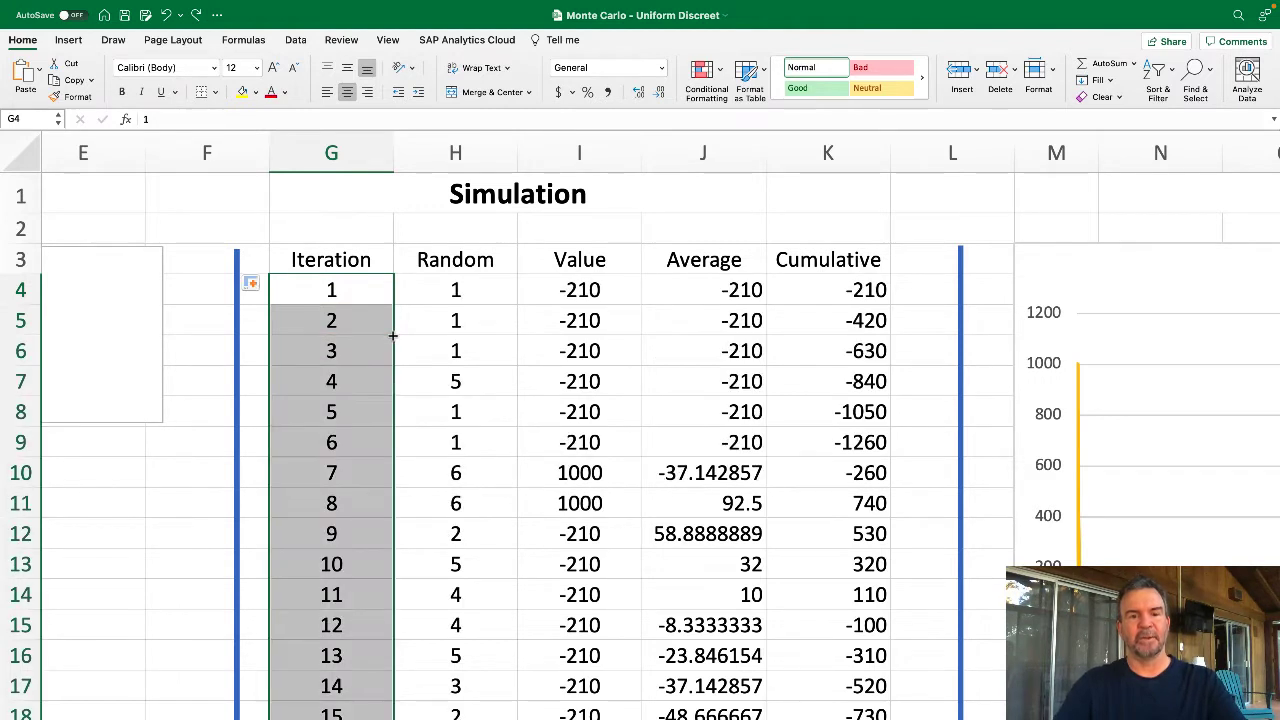
click(332, 380)
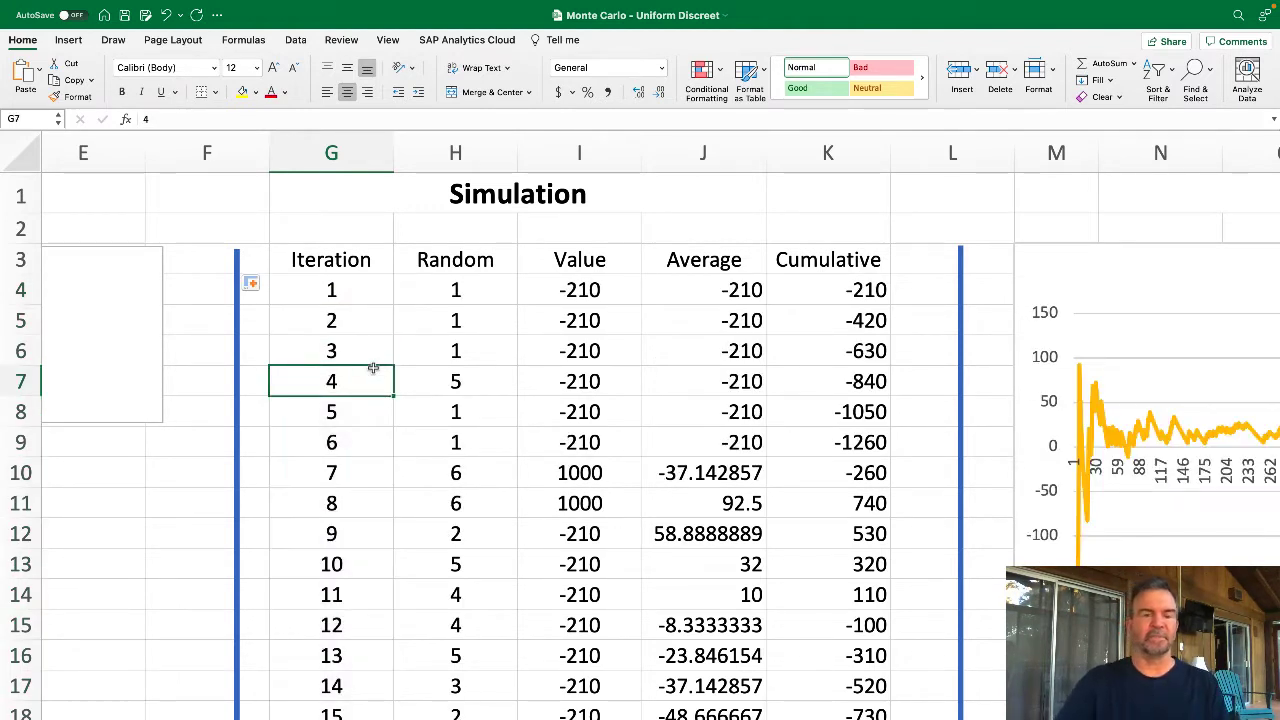
click(456, 288)
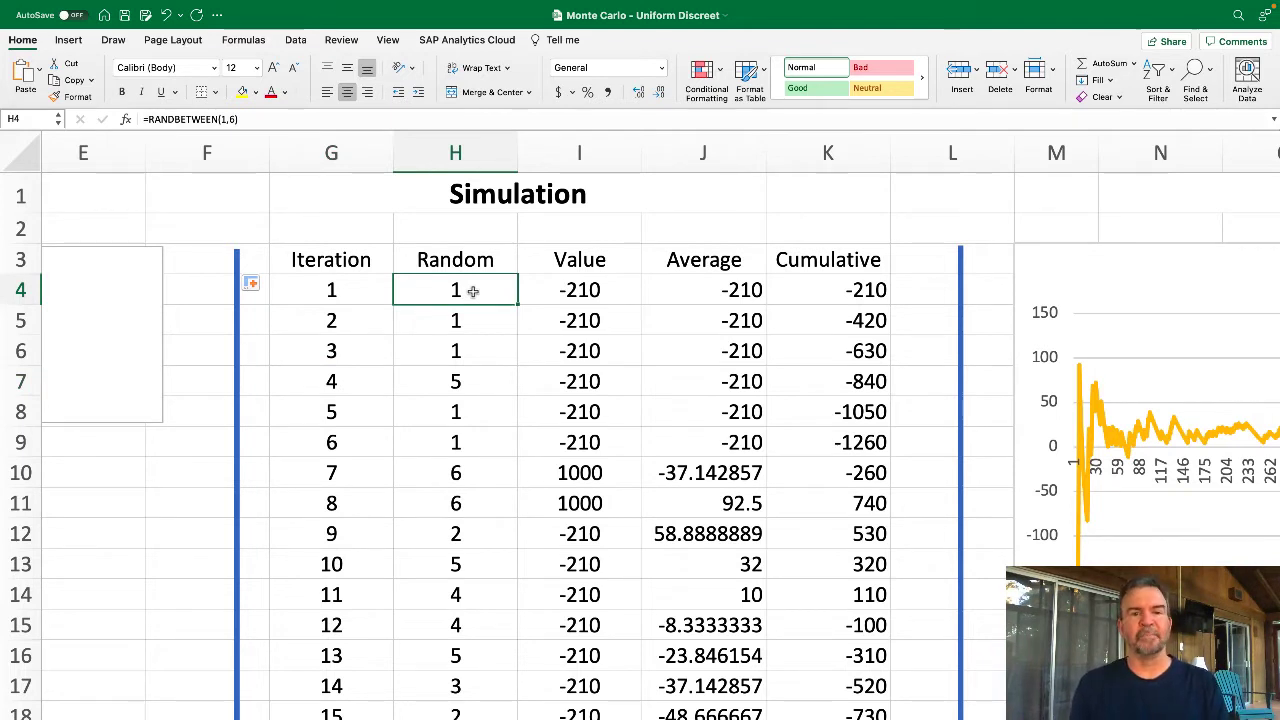
double_click(456, 288)
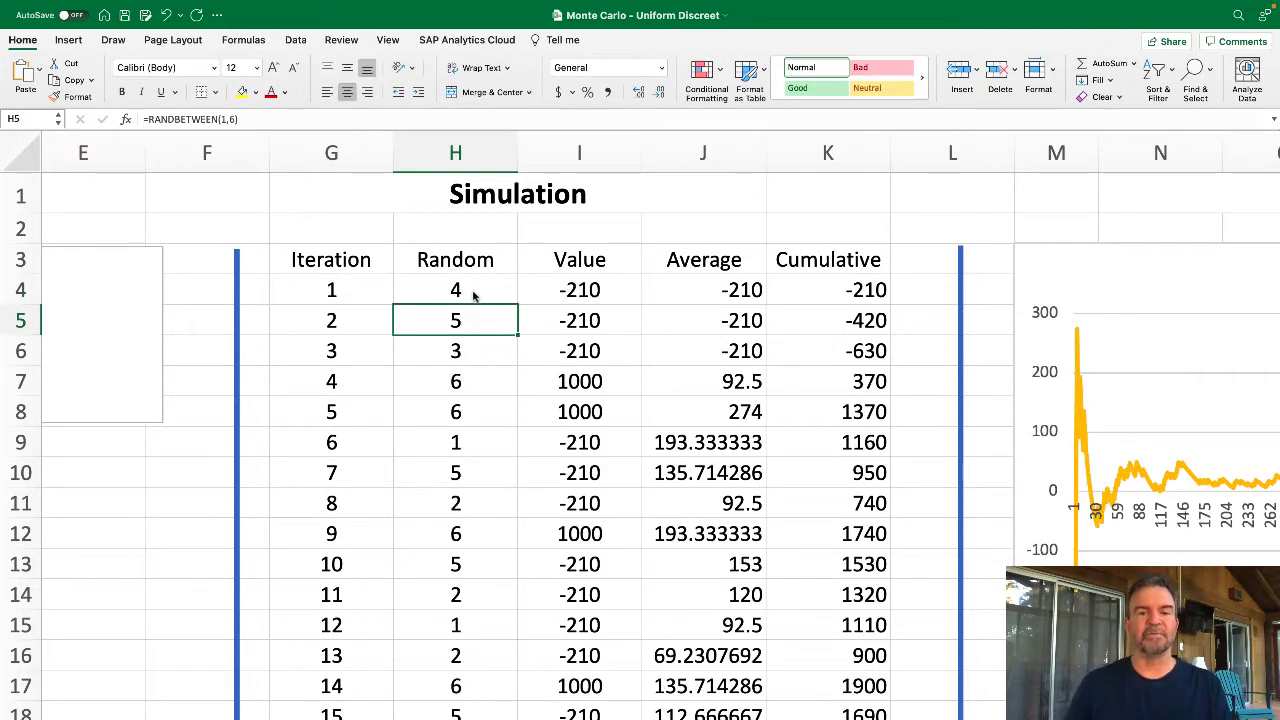
click(456, 290)
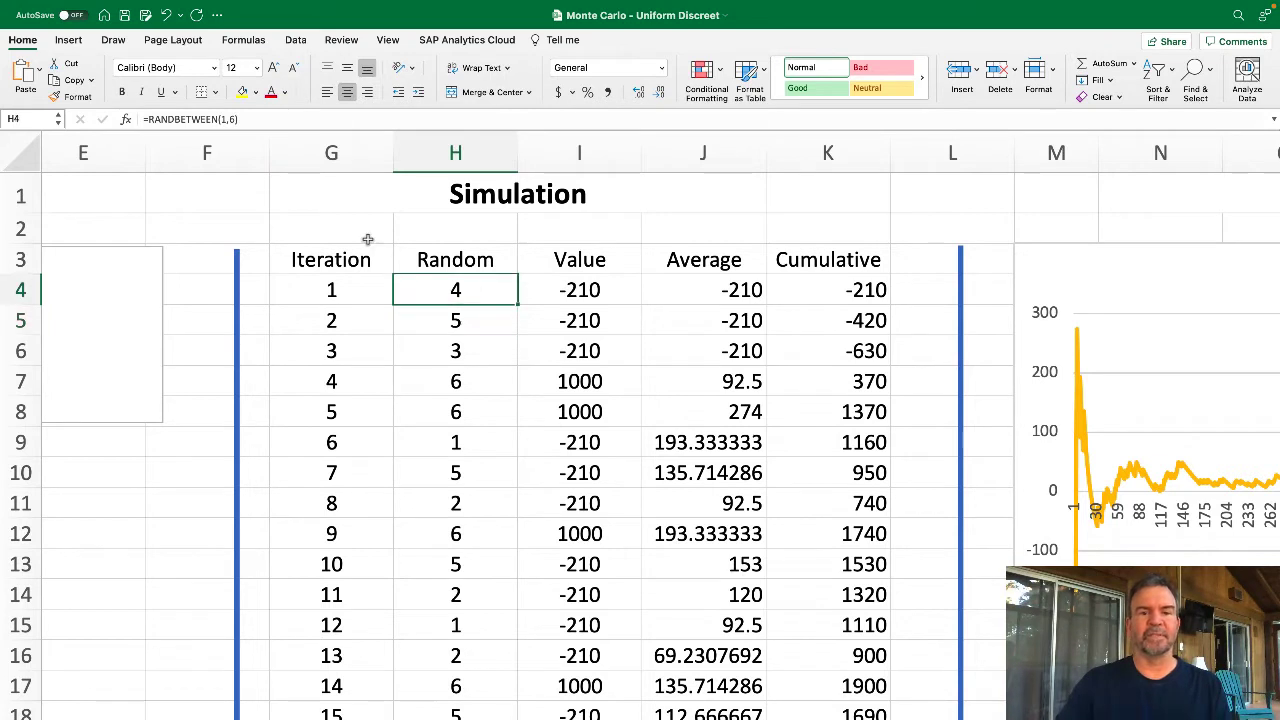
double_click(456, 288)
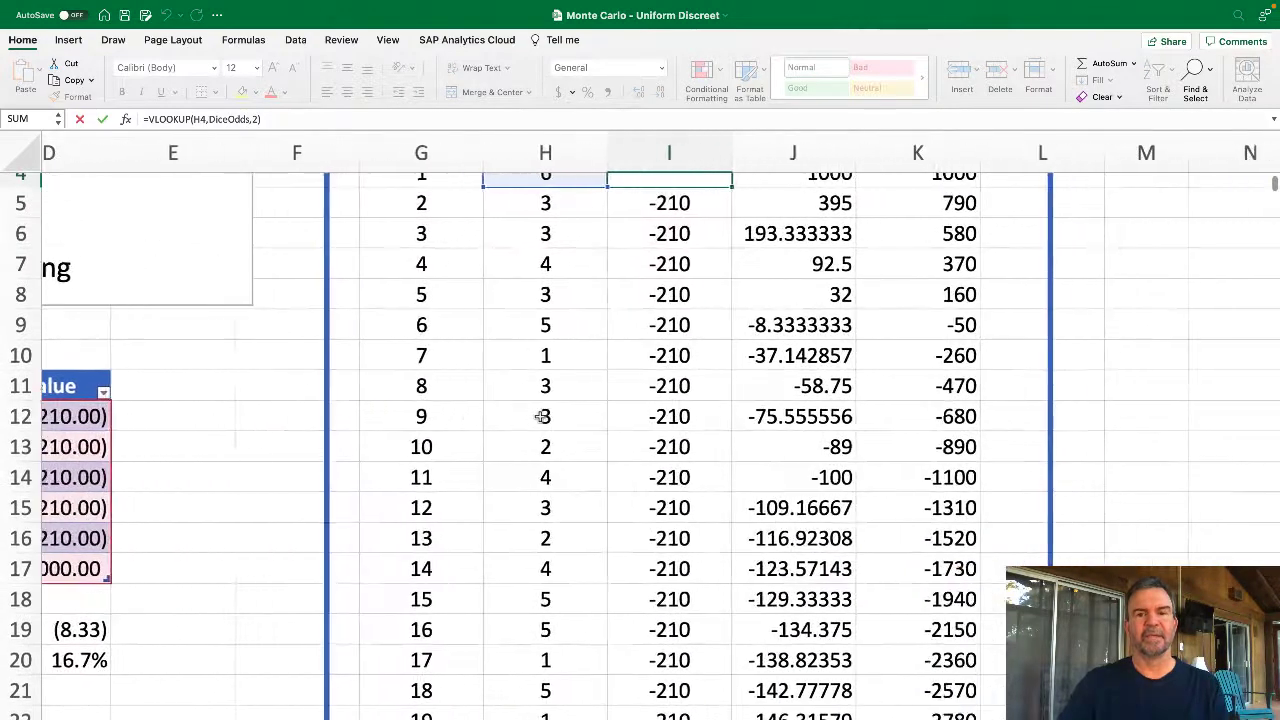
Re-enter =RANDBETWEEN(1,6), then review the =AVERAGE($I$4:I5) running average and =I6+K5 cumulative formulas
scroll(up, 3)
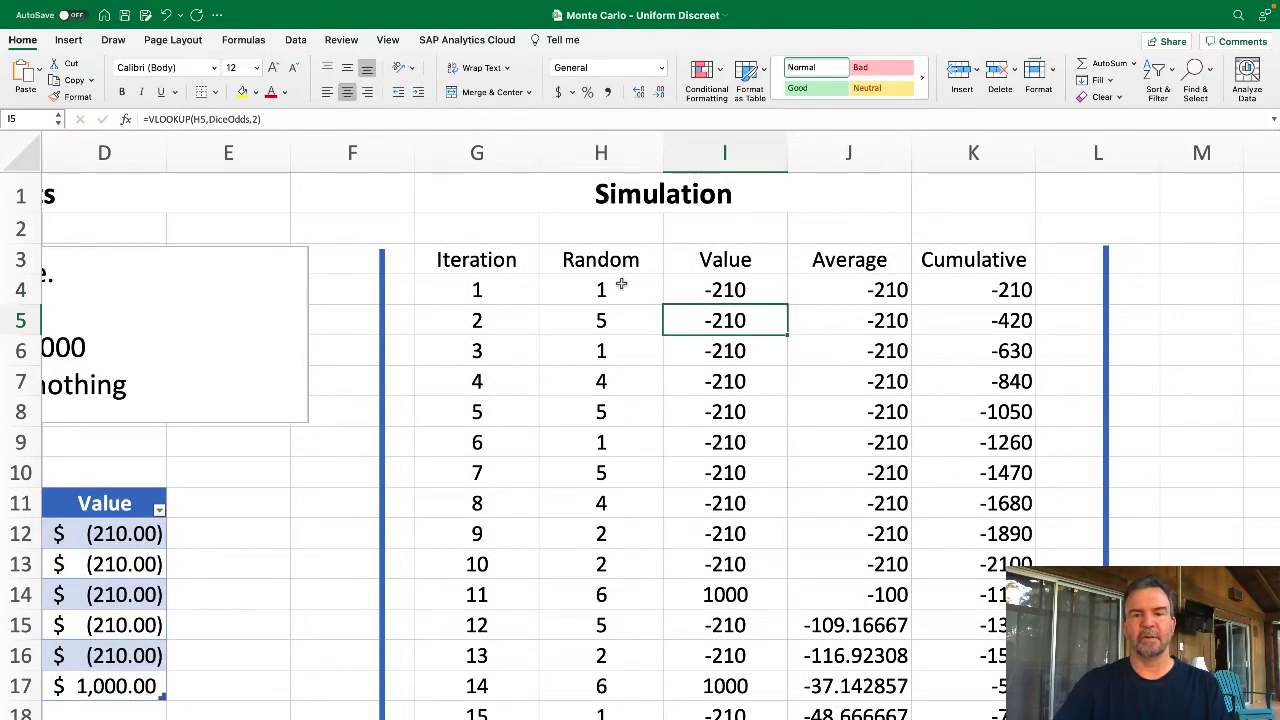
text(=RANDBETWEEN(1,6))
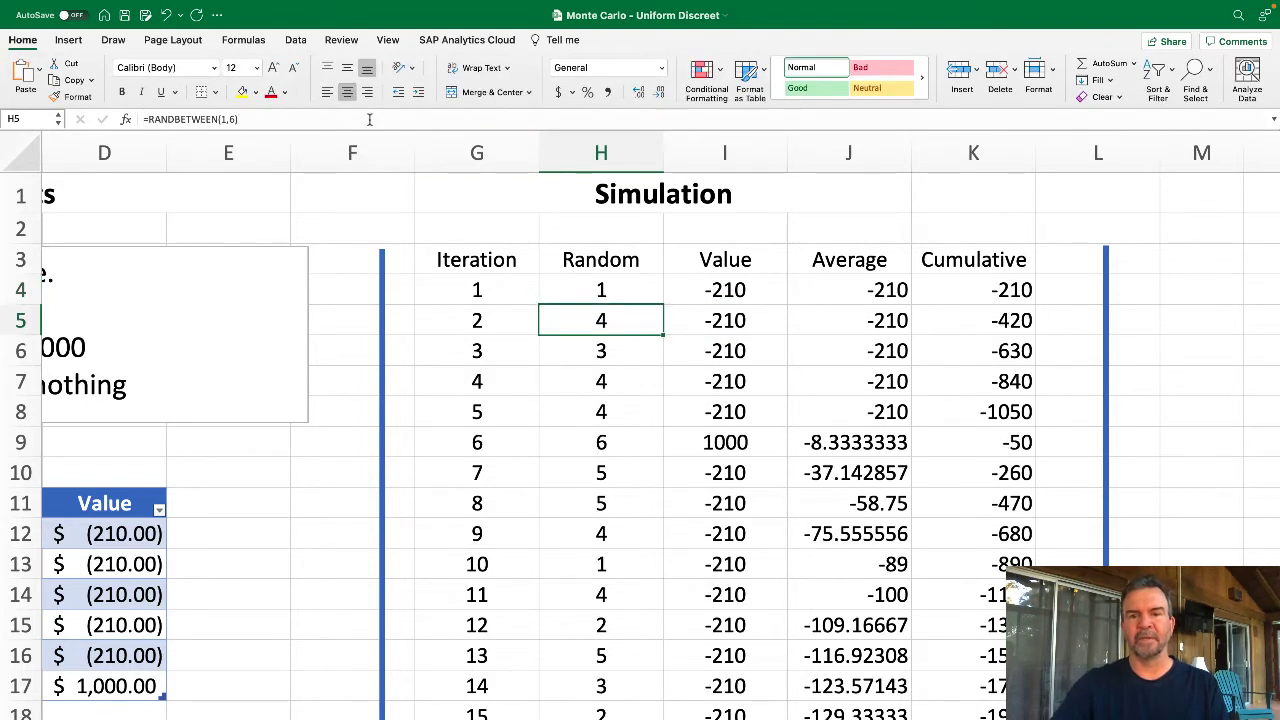
click(848, 288)
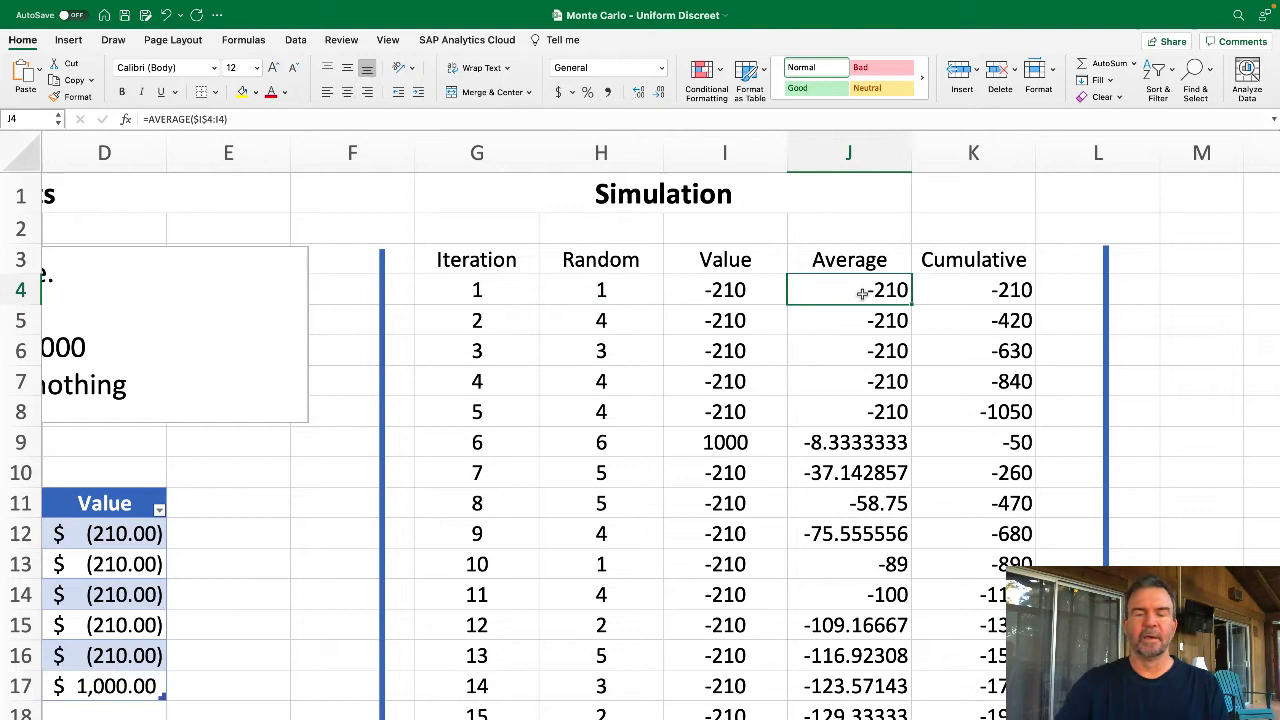
mouse_move(916, 308)
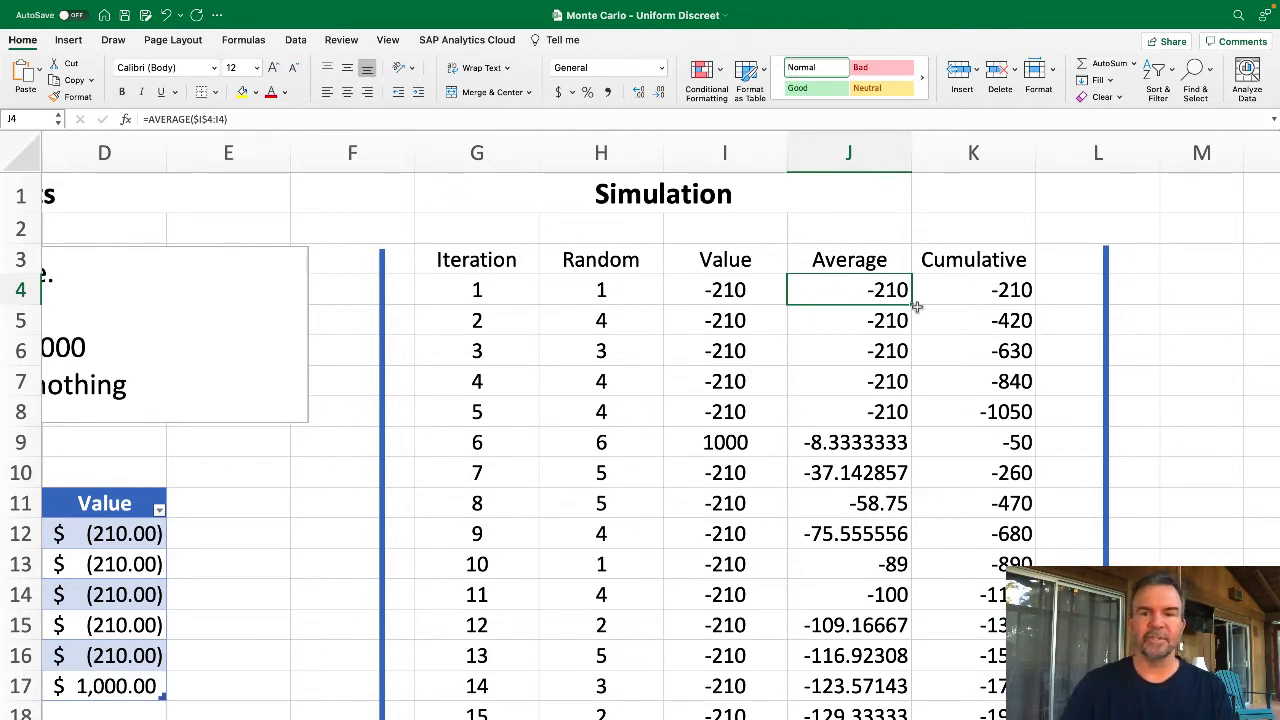
double_click(848, 288)
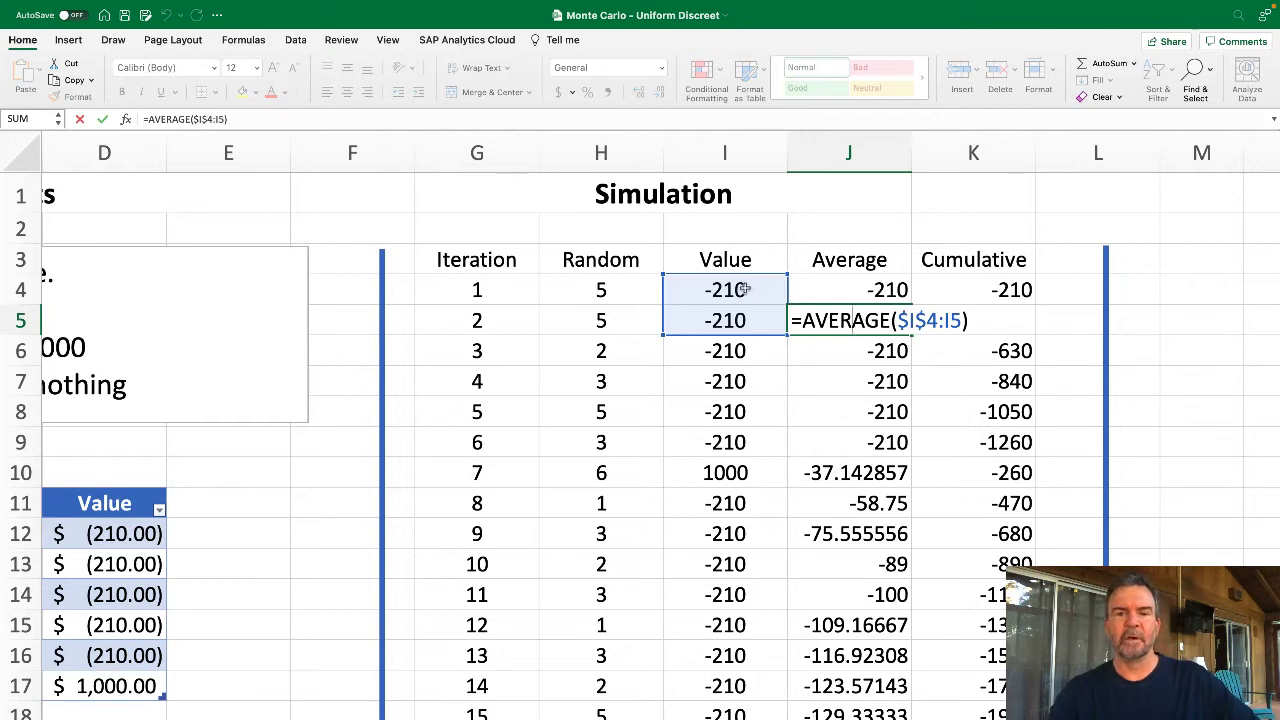
mouse_move(748, 332)
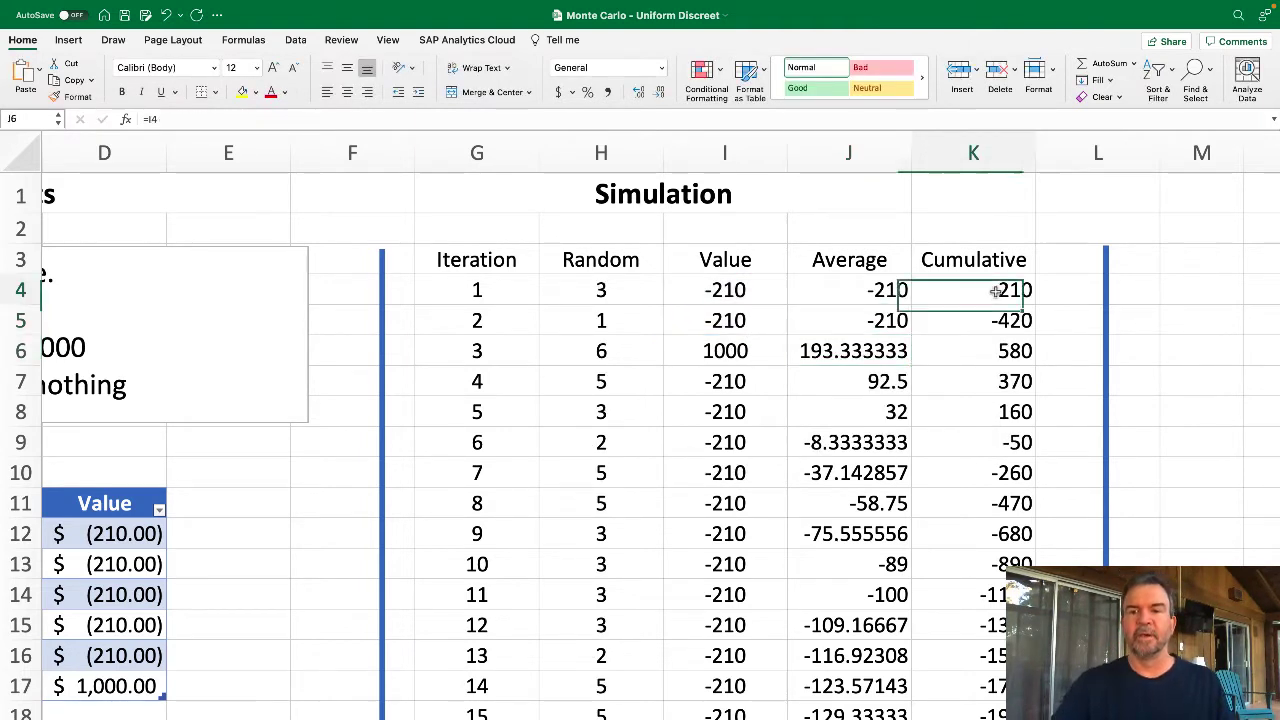
click(972, 288)
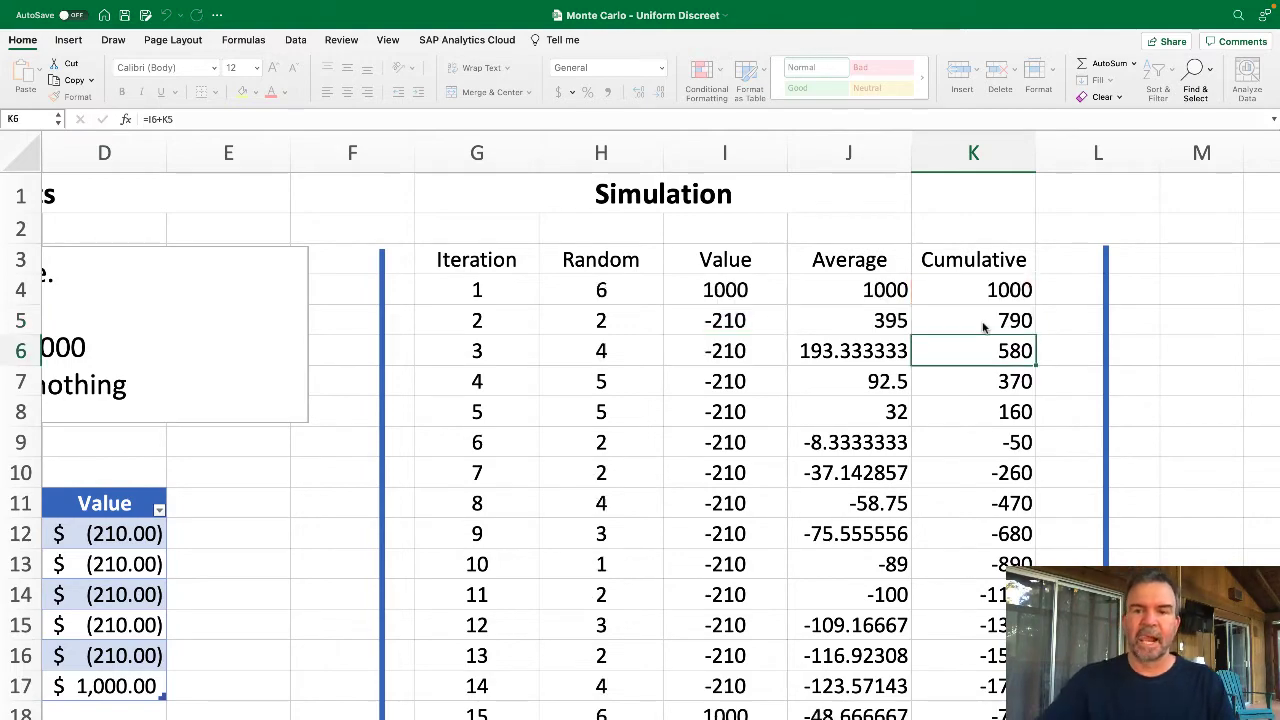
scroll(right, 3)
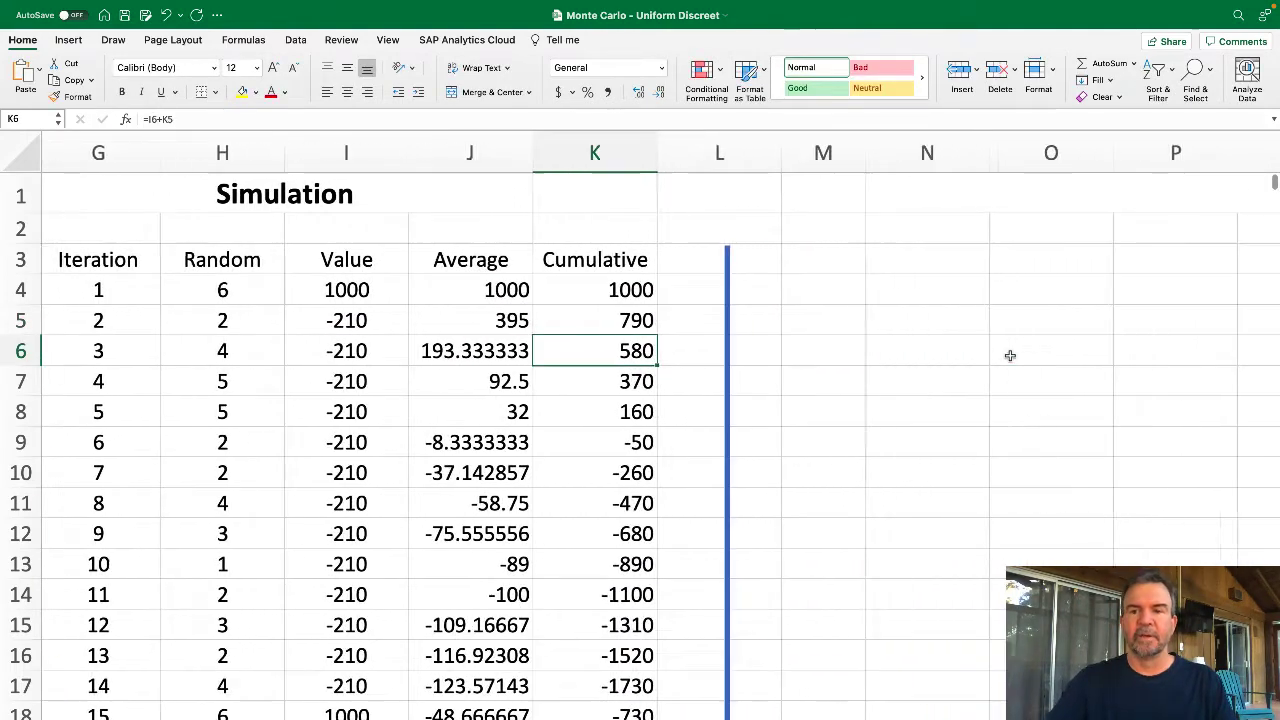
scroll(right, 3)
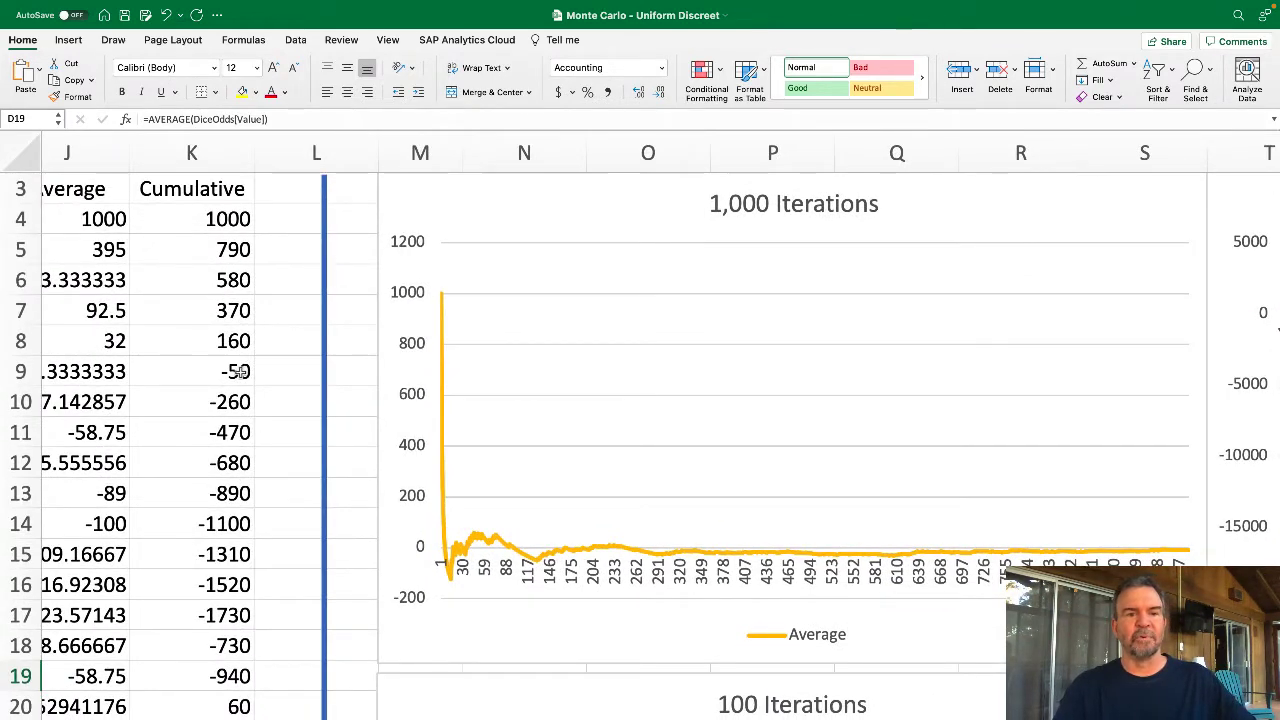
drag(192, 218, 192, 400)
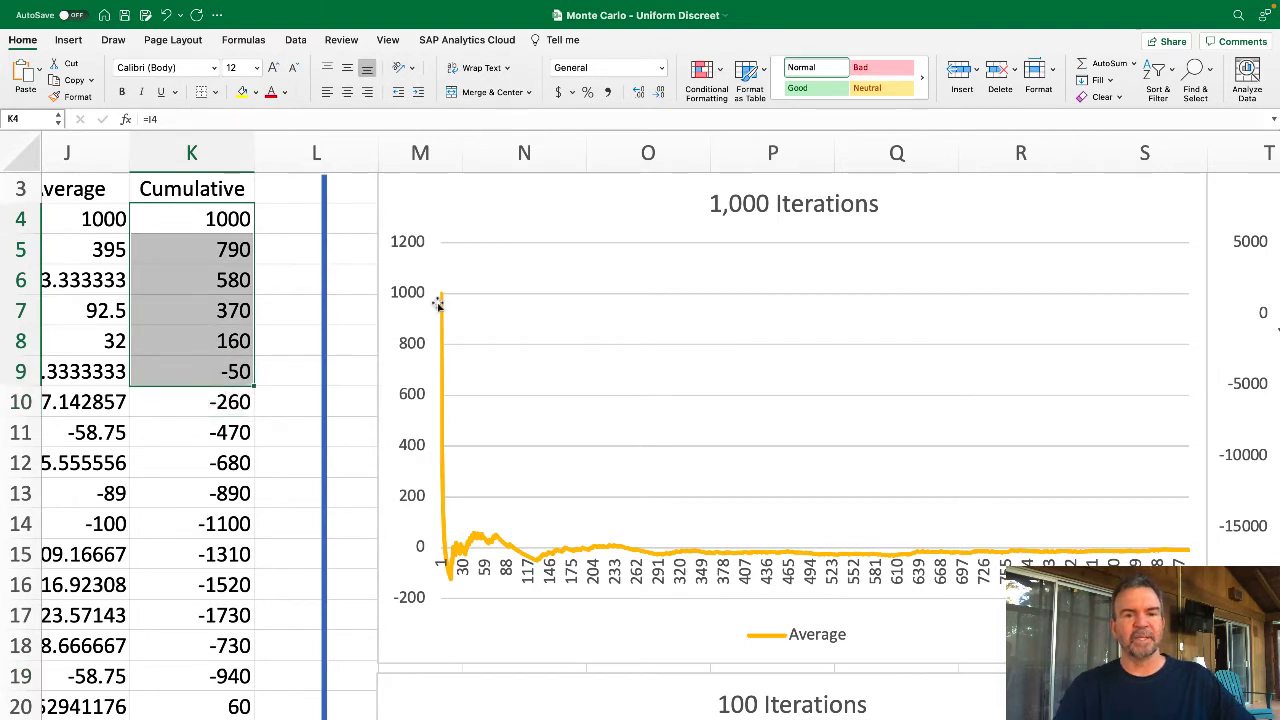
mouse_move(436, 304)
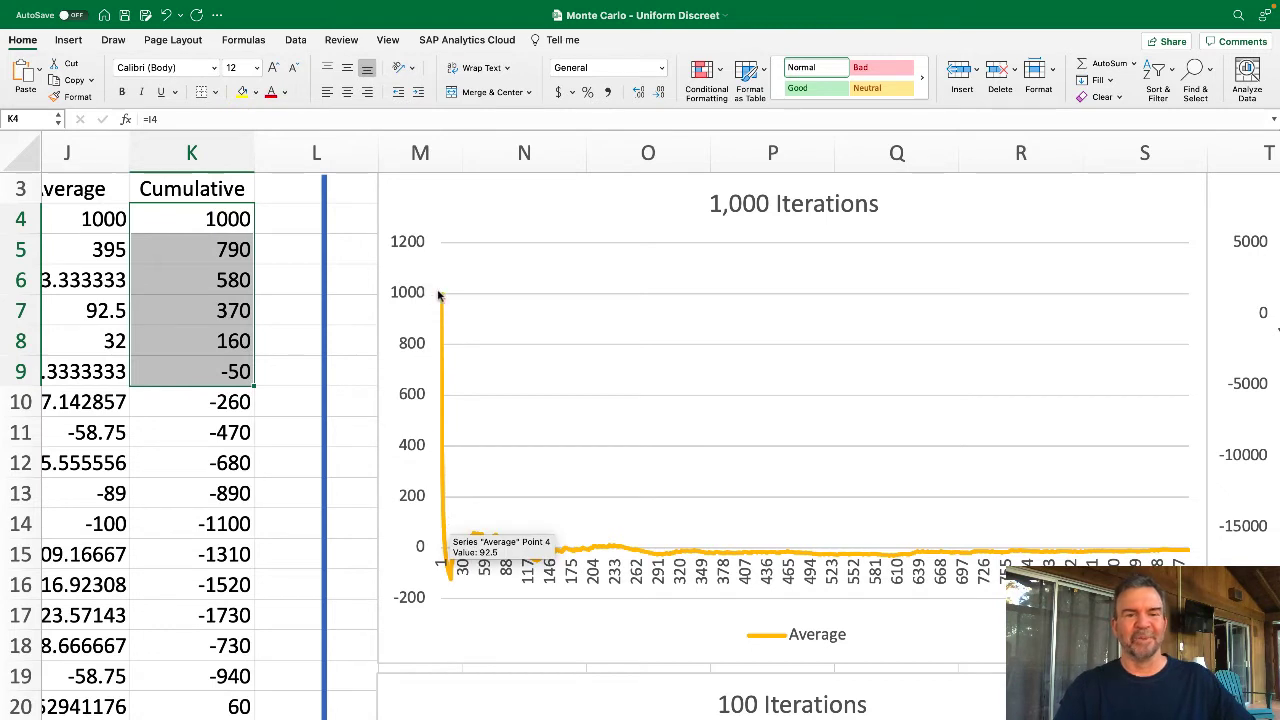
mouse_move(456, 572)
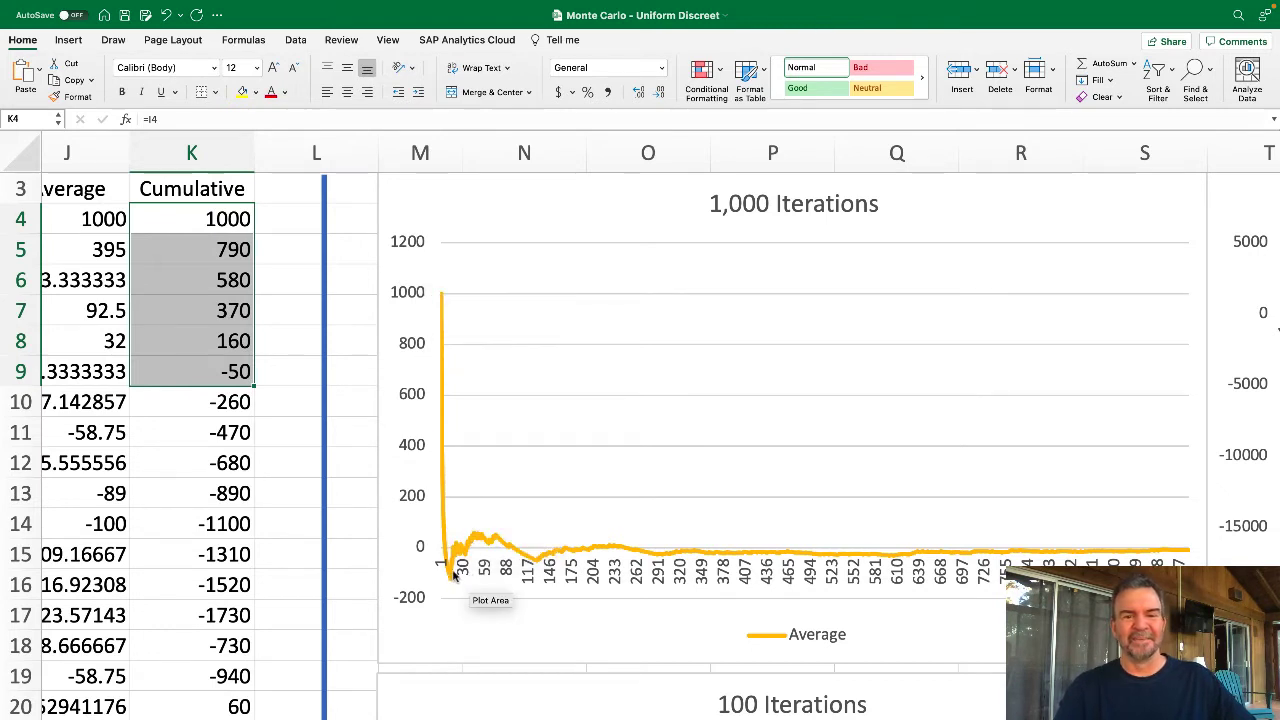
mouse_move(538, 576)
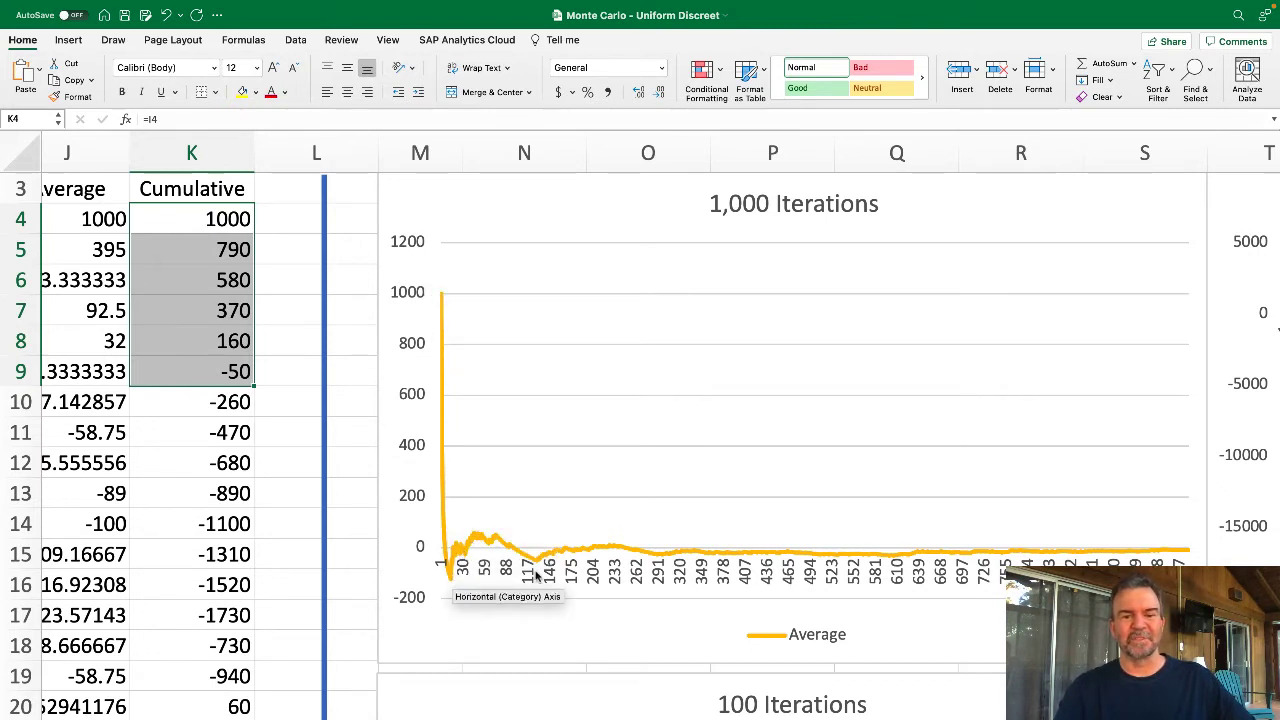
mouse_move(1160, 558)
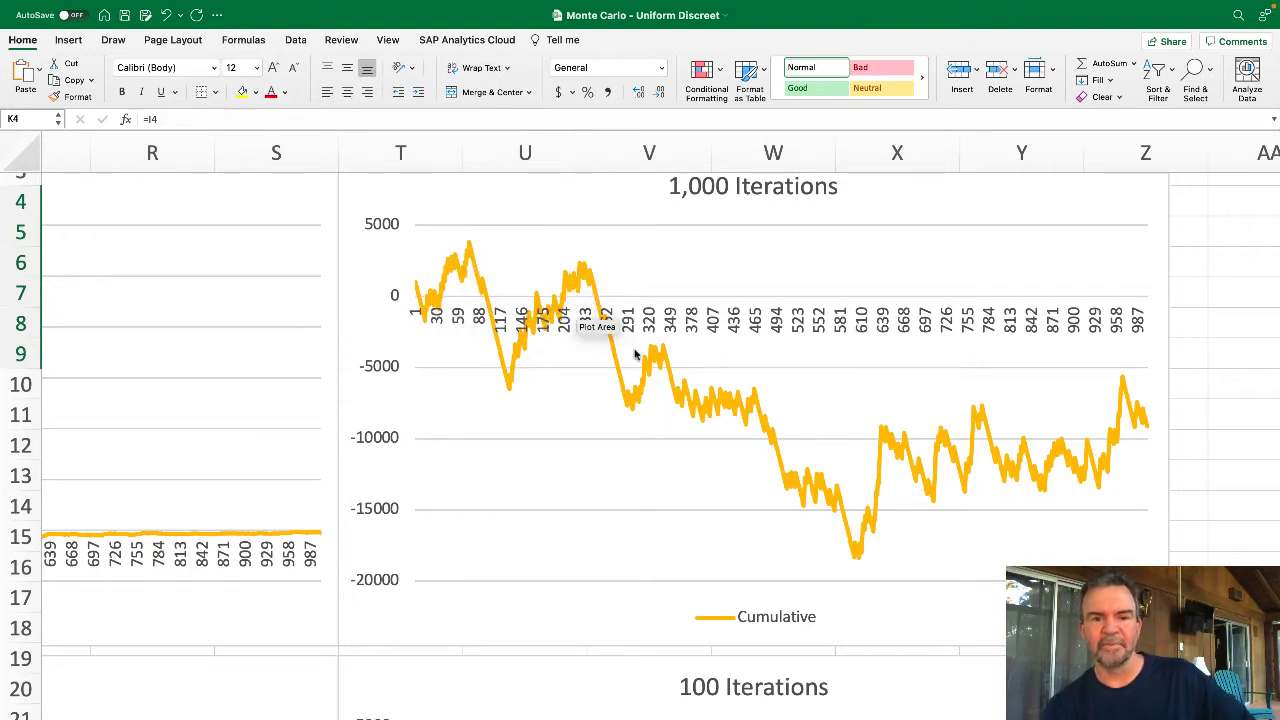
mouse_move(860, 556)
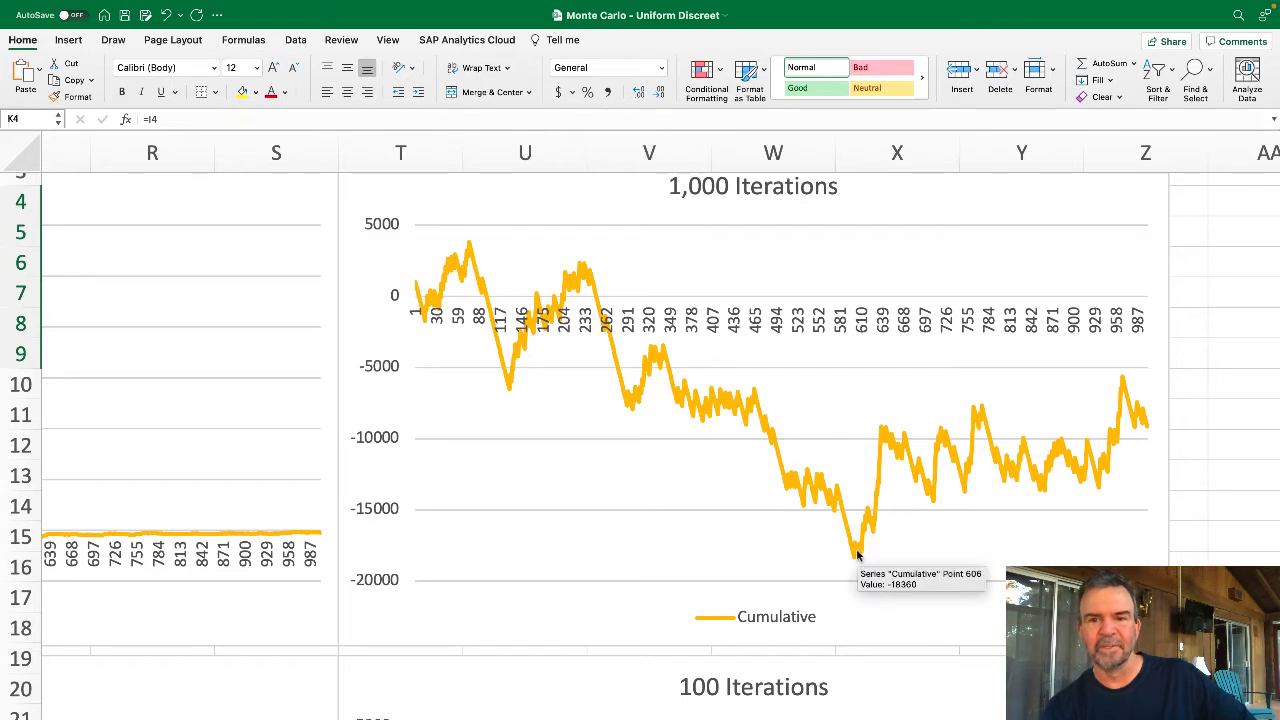
mouse_move(840, 276)
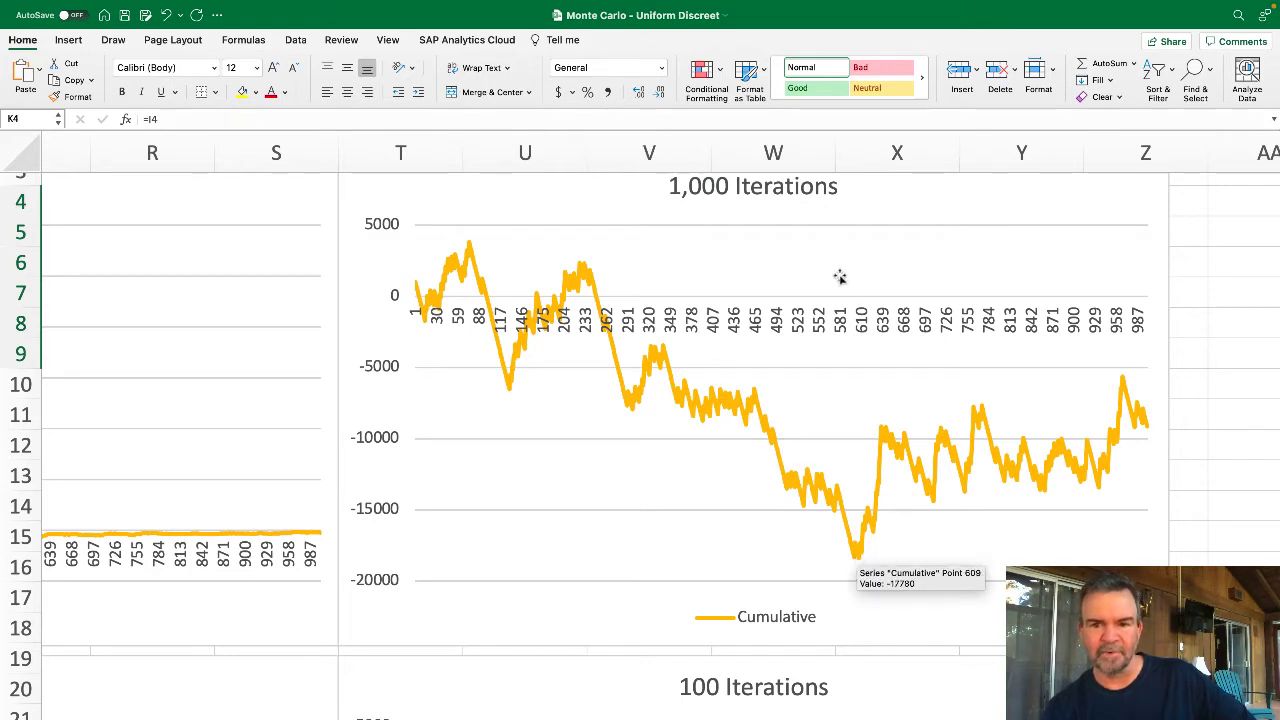
mouse_move(856, 302)
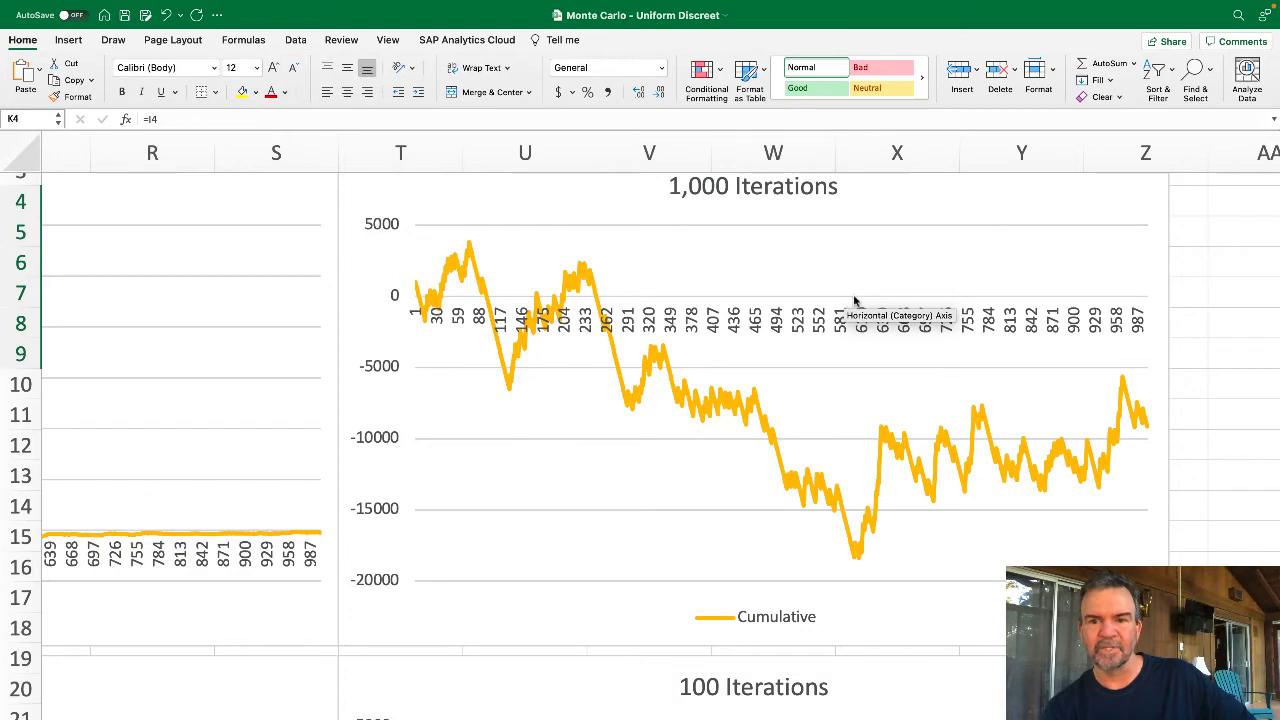
mouse_move(1146, 364)
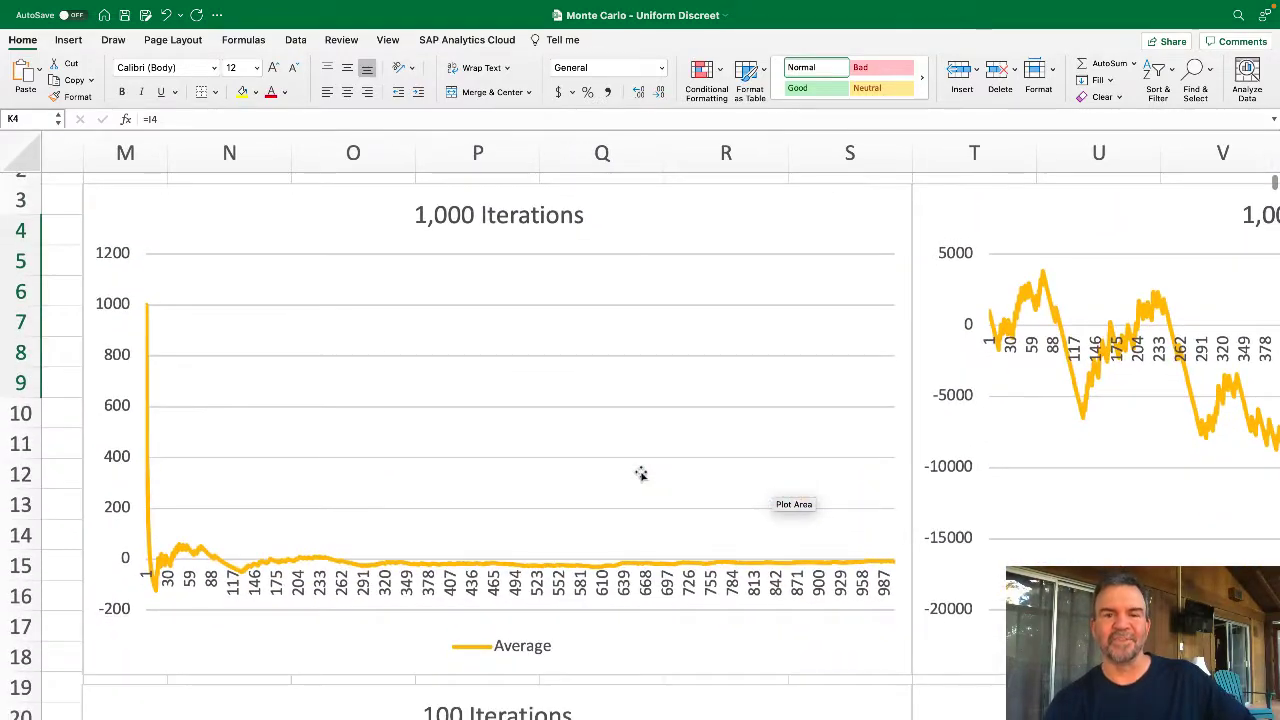
scroll(down, 3)
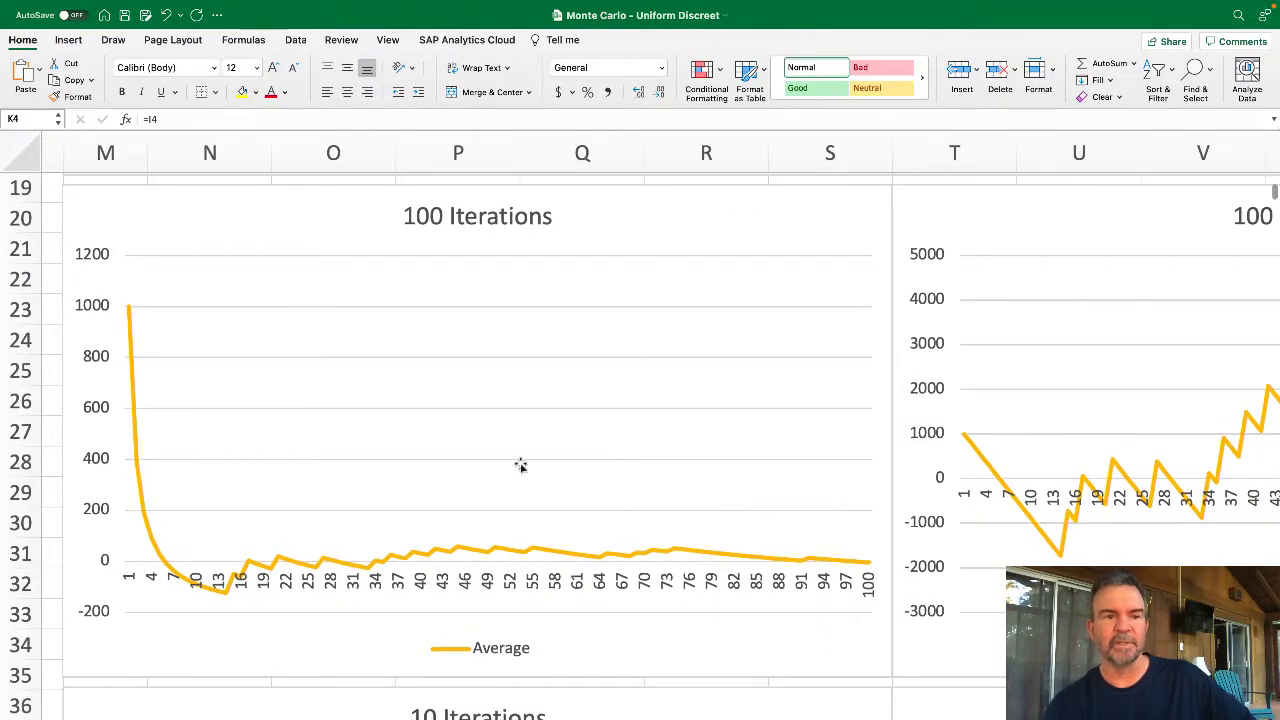
mouse_move(400, 568)
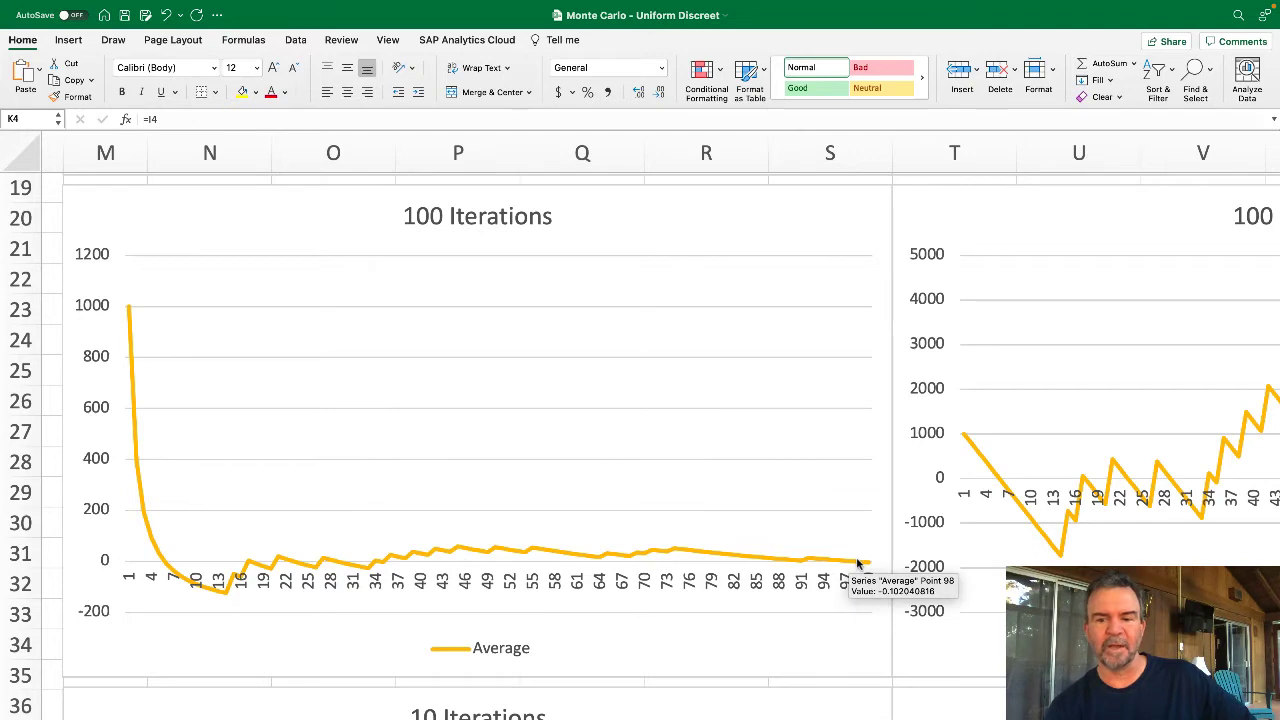
scroll(right, 3)
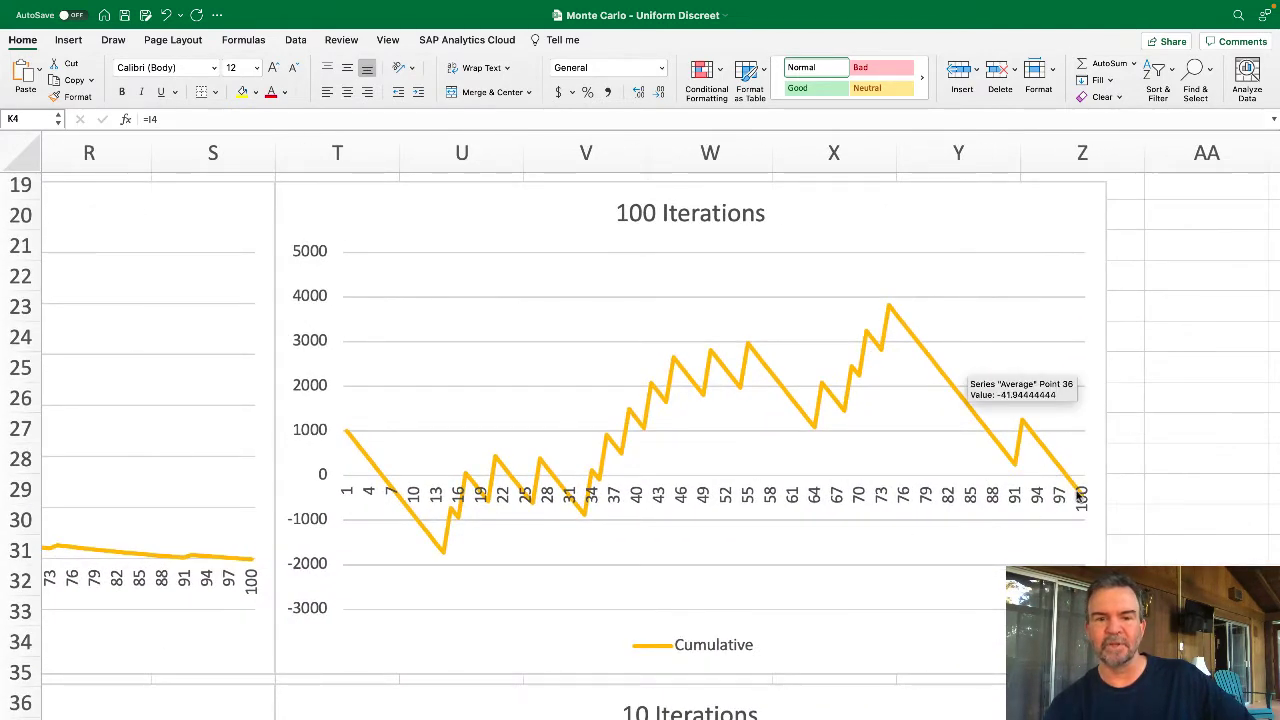
mouse_move(444, 550)
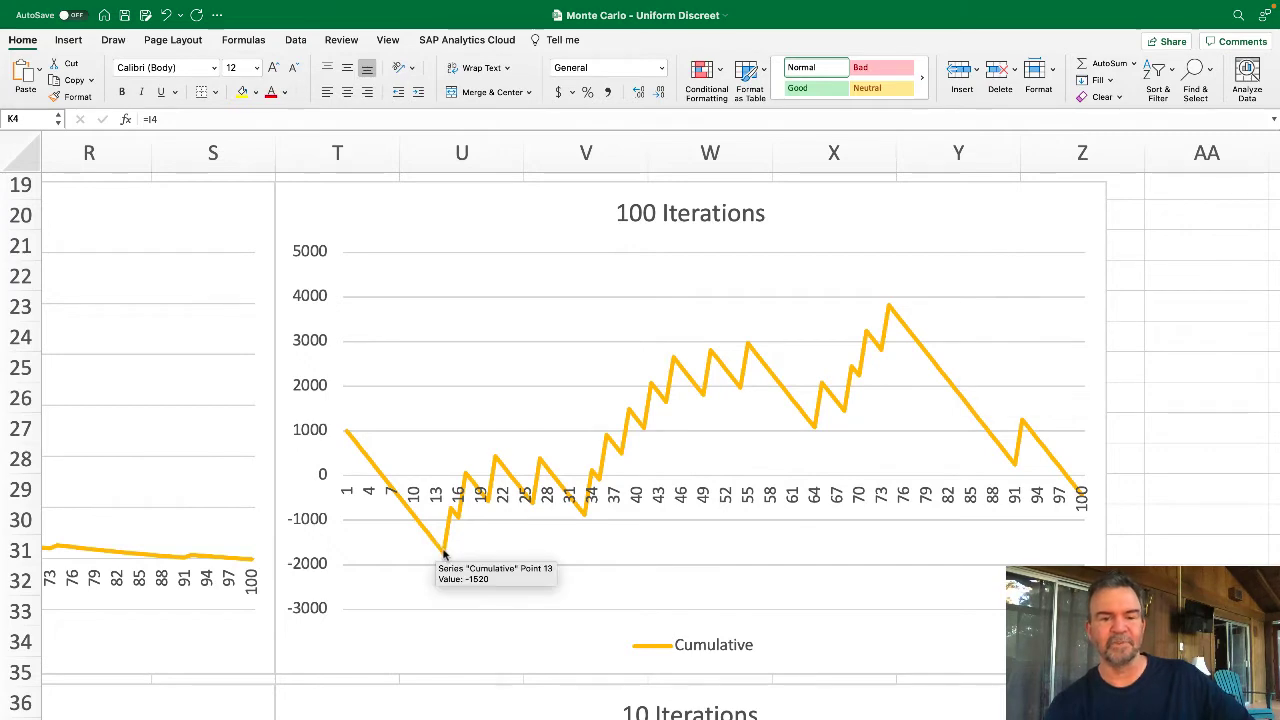
mouse_move(448, 550)
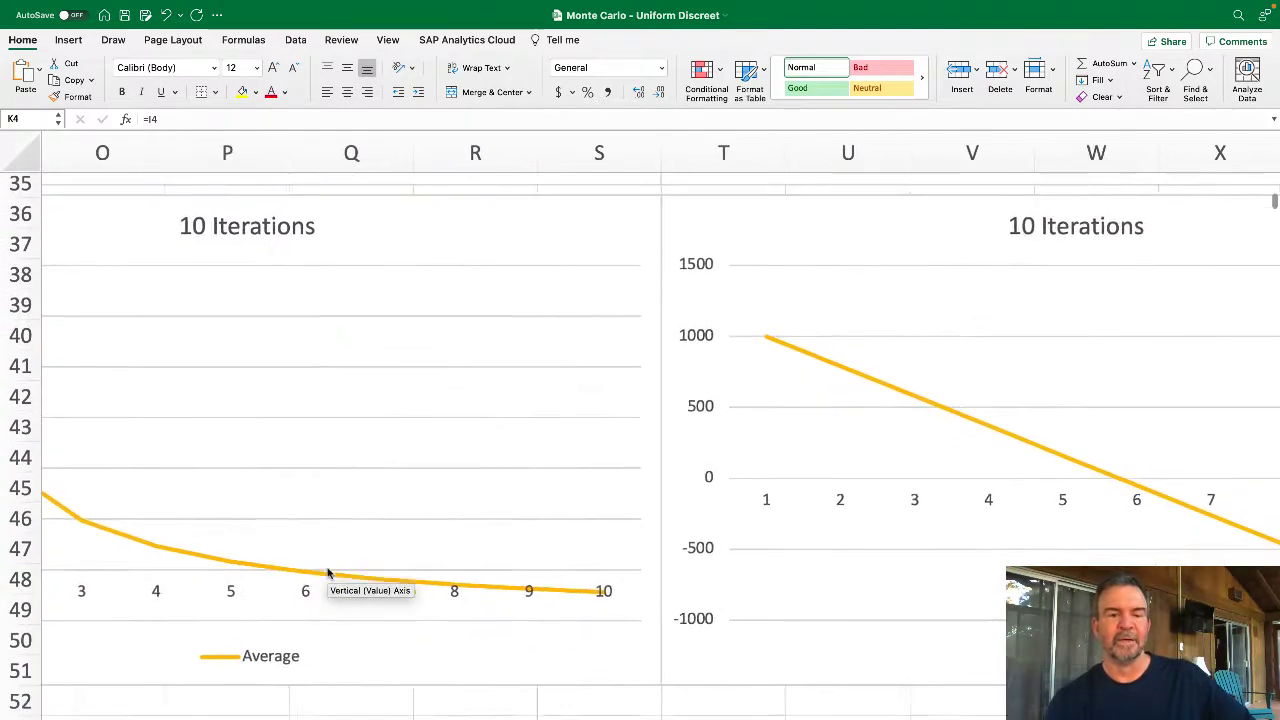
scroll(left, 3)
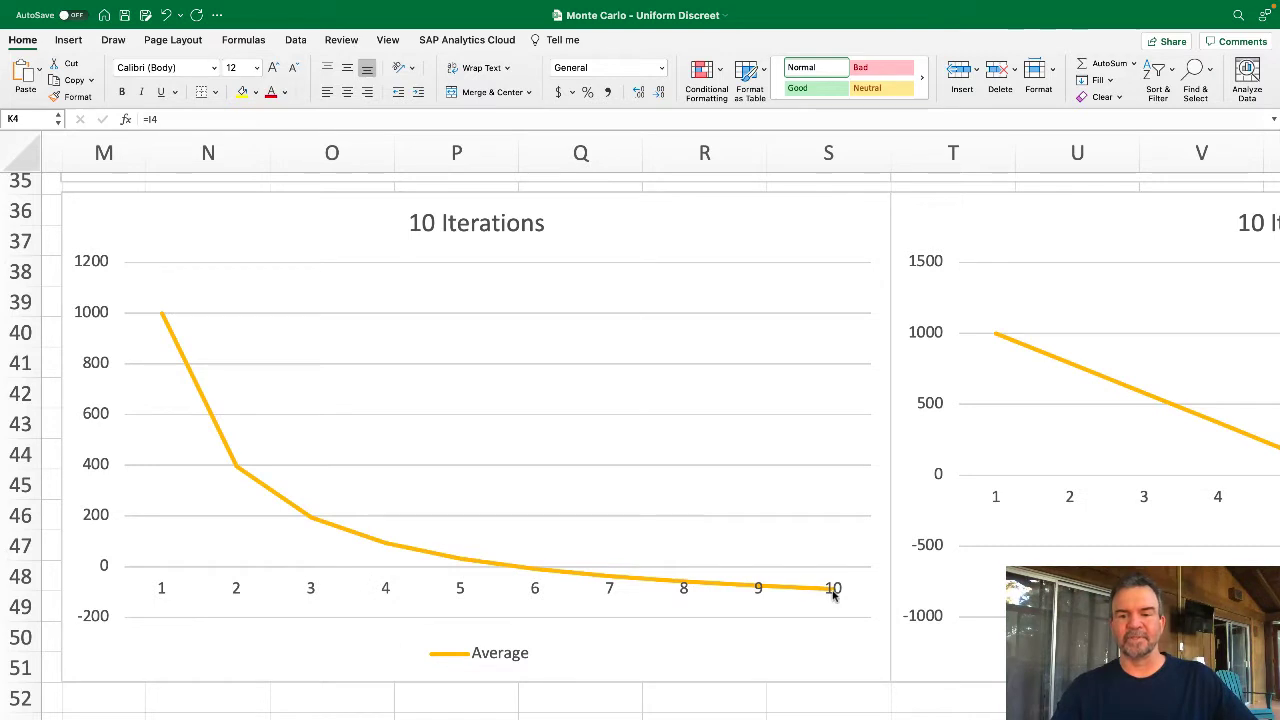
mouse_move(832, 590)
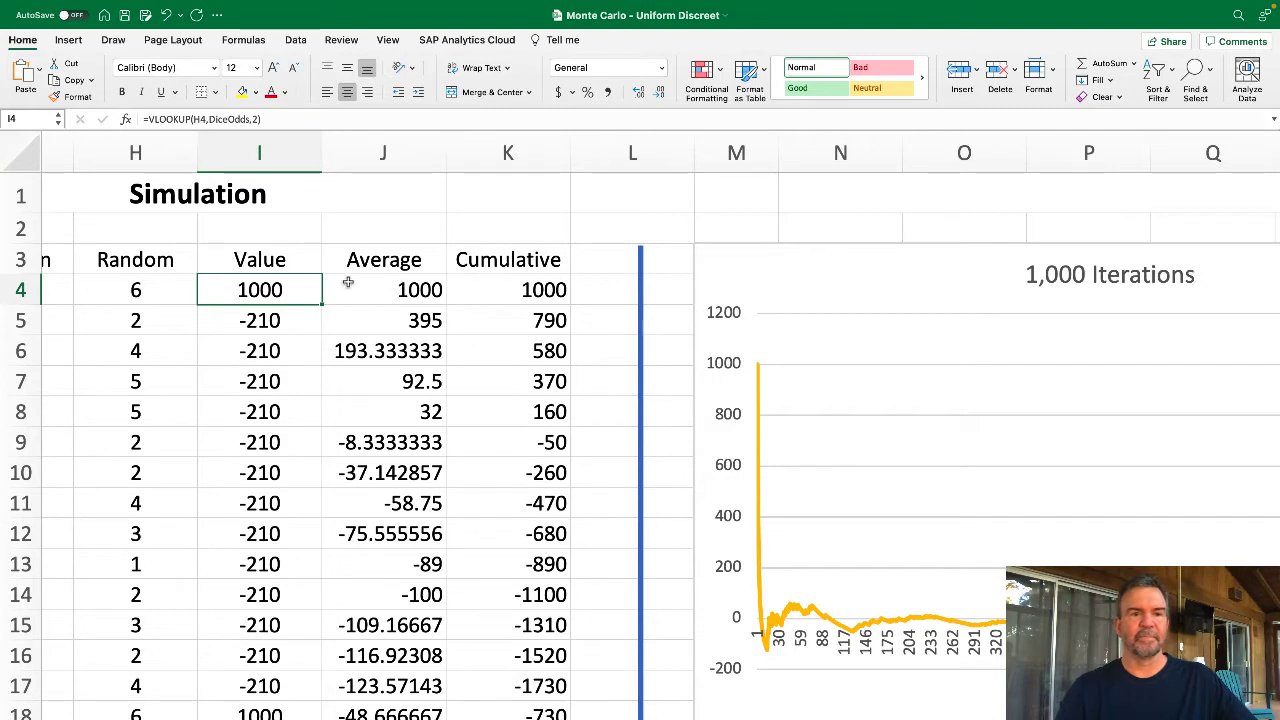
Re-enter =RANDBETWEEN(1,6) in a Random cell so all 1,000 dice rolls recalculate
text(=RANDBETWEEN(1,6))
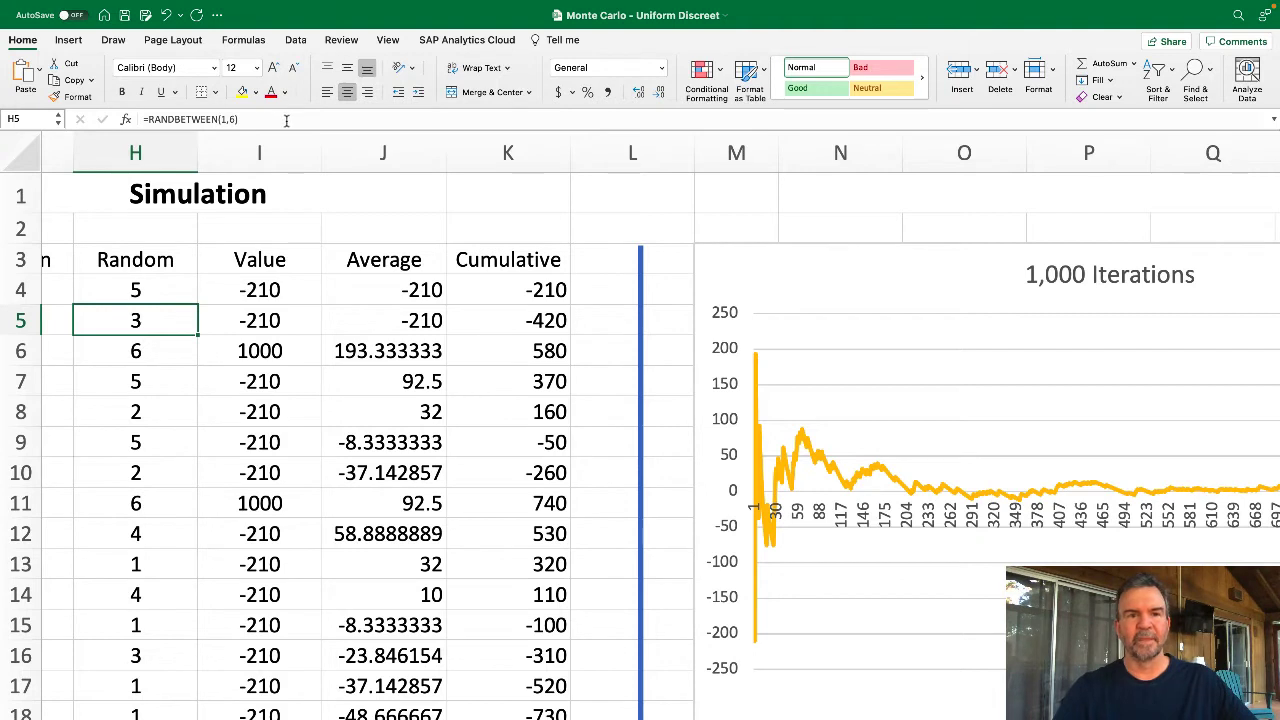
click(136, 350)
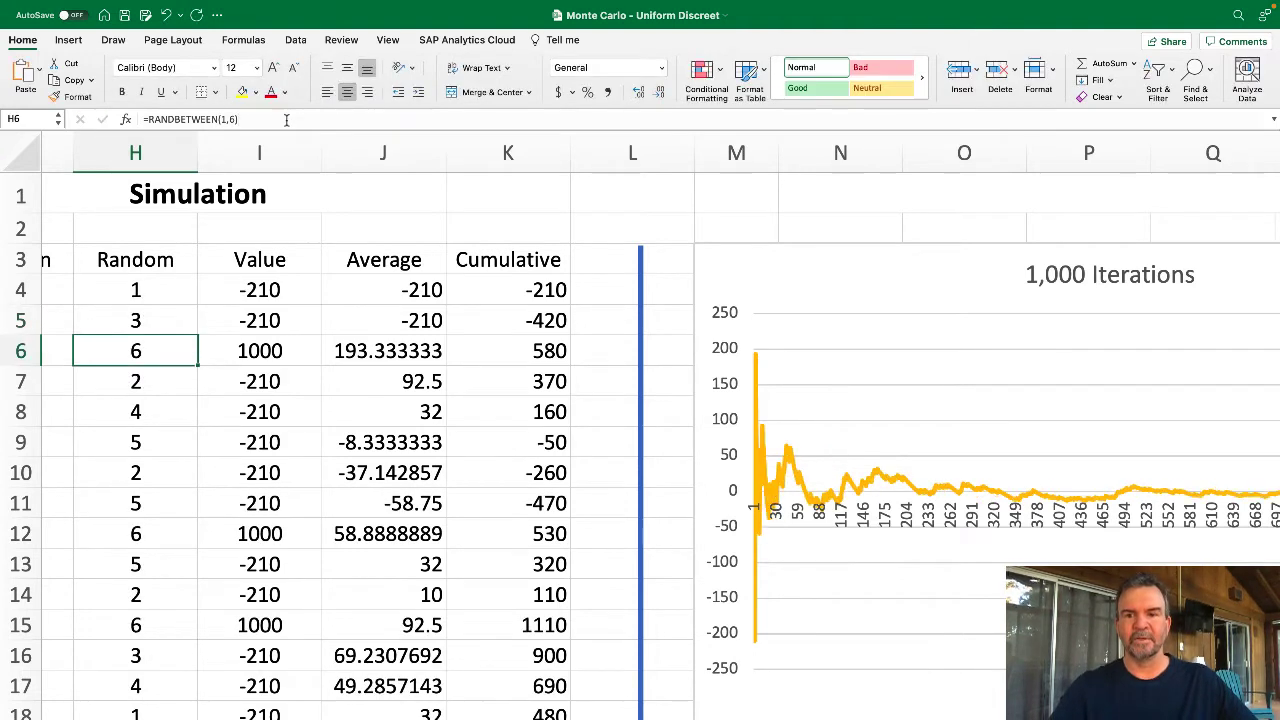
double_click(136, 350)
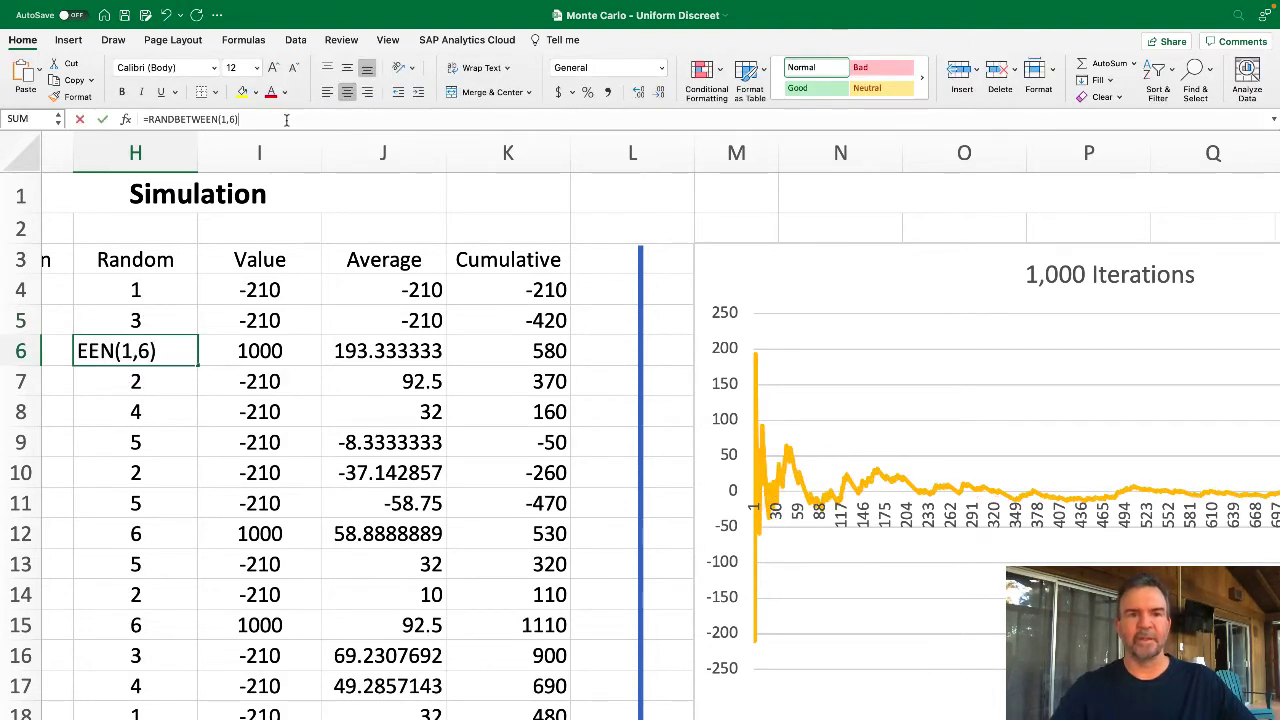
key(enter)
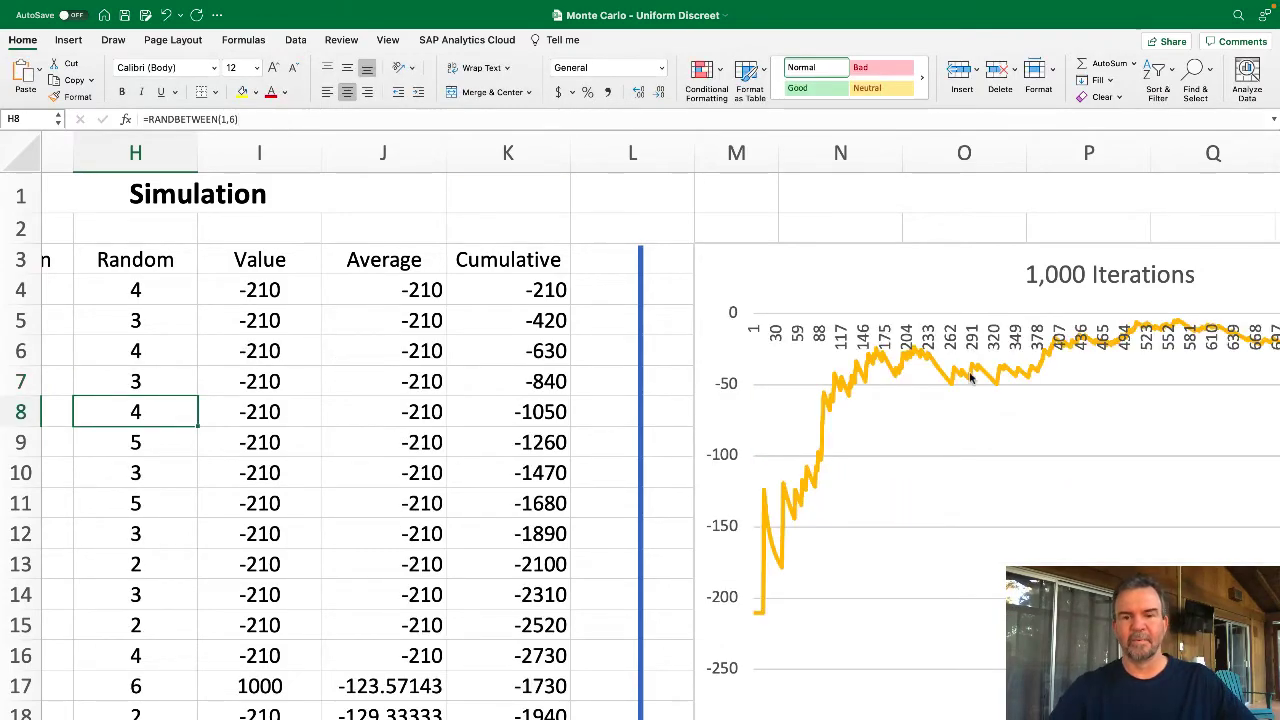
scroll(right, 3)
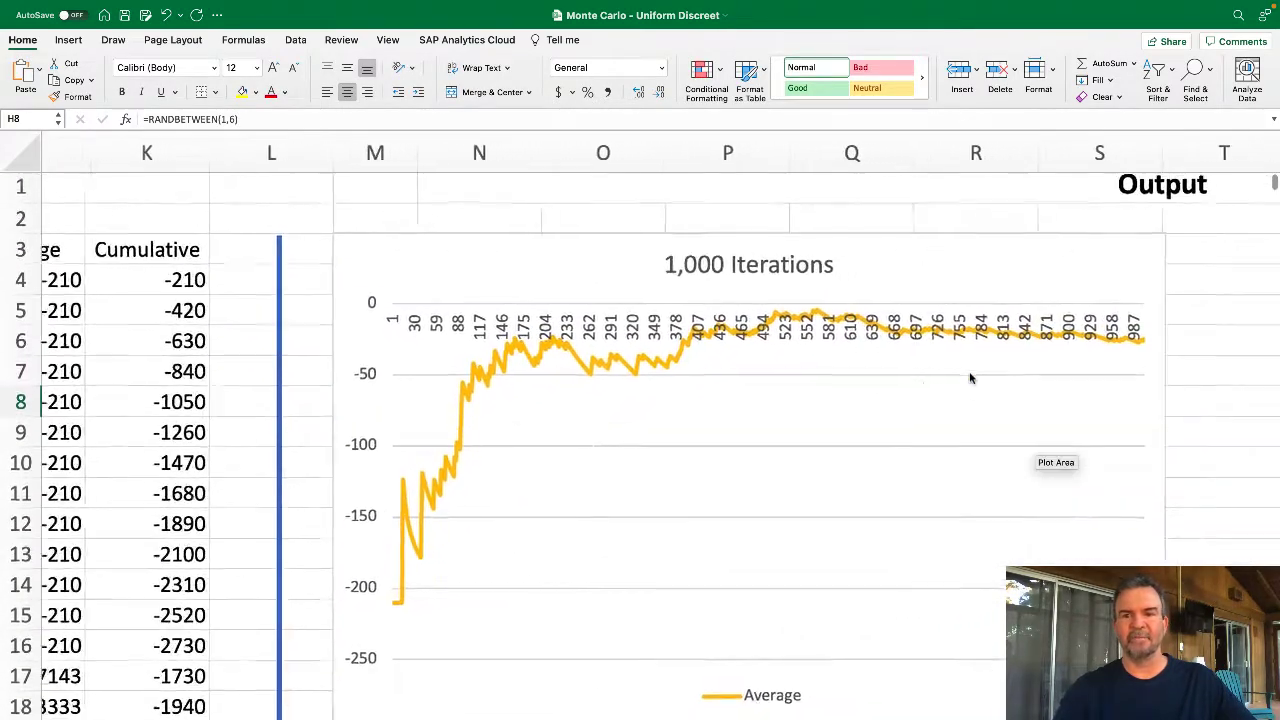
scroll(right, 3)
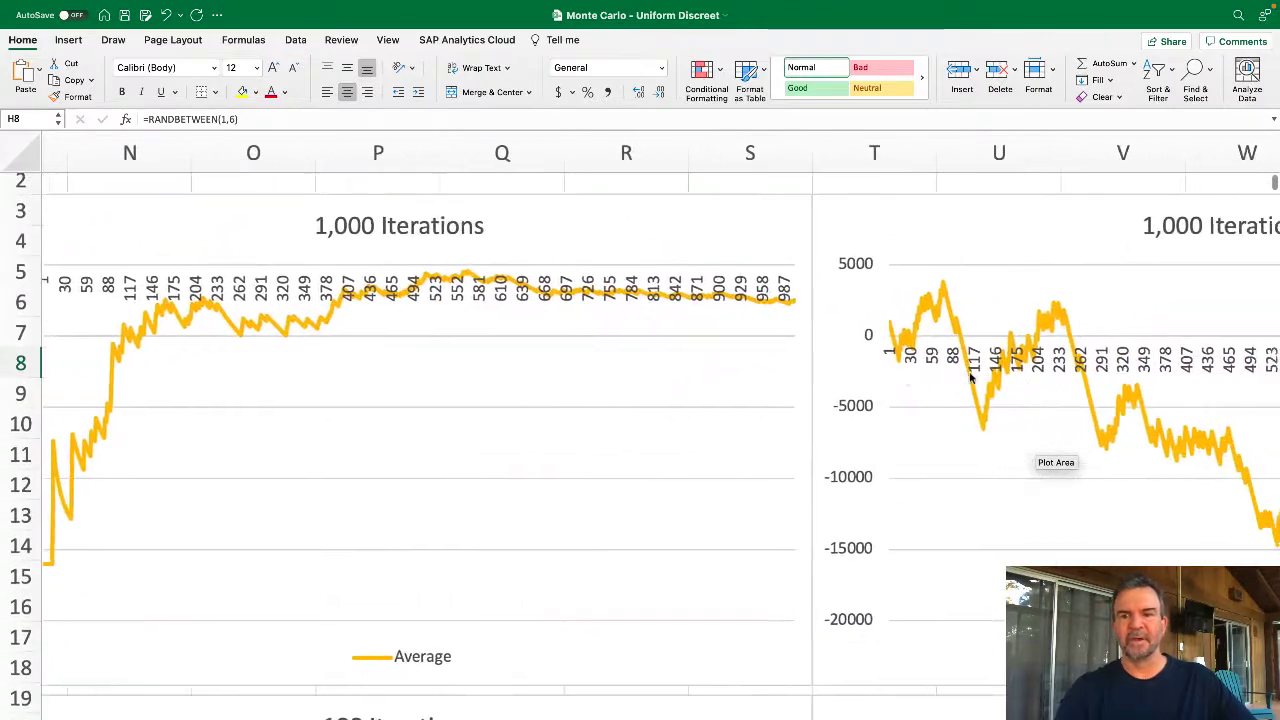
scroll(right, 3)
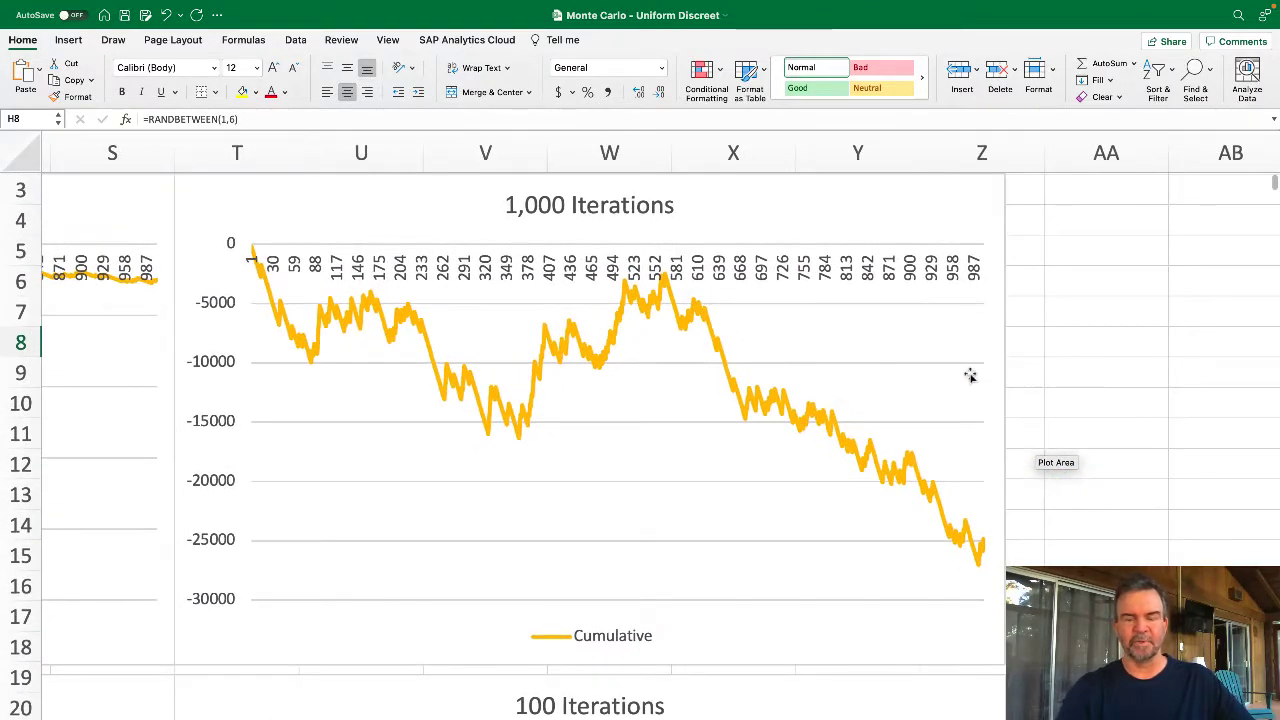
scroll(down, 3)
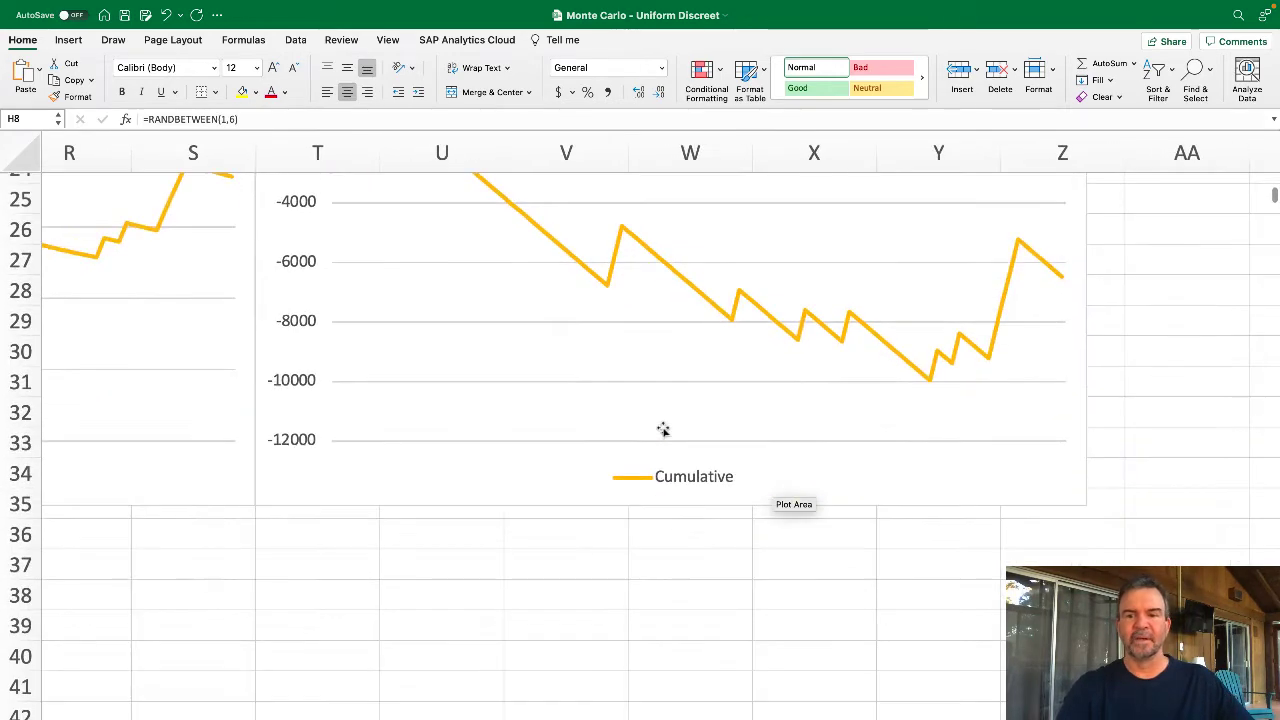
scroll(down, 3)
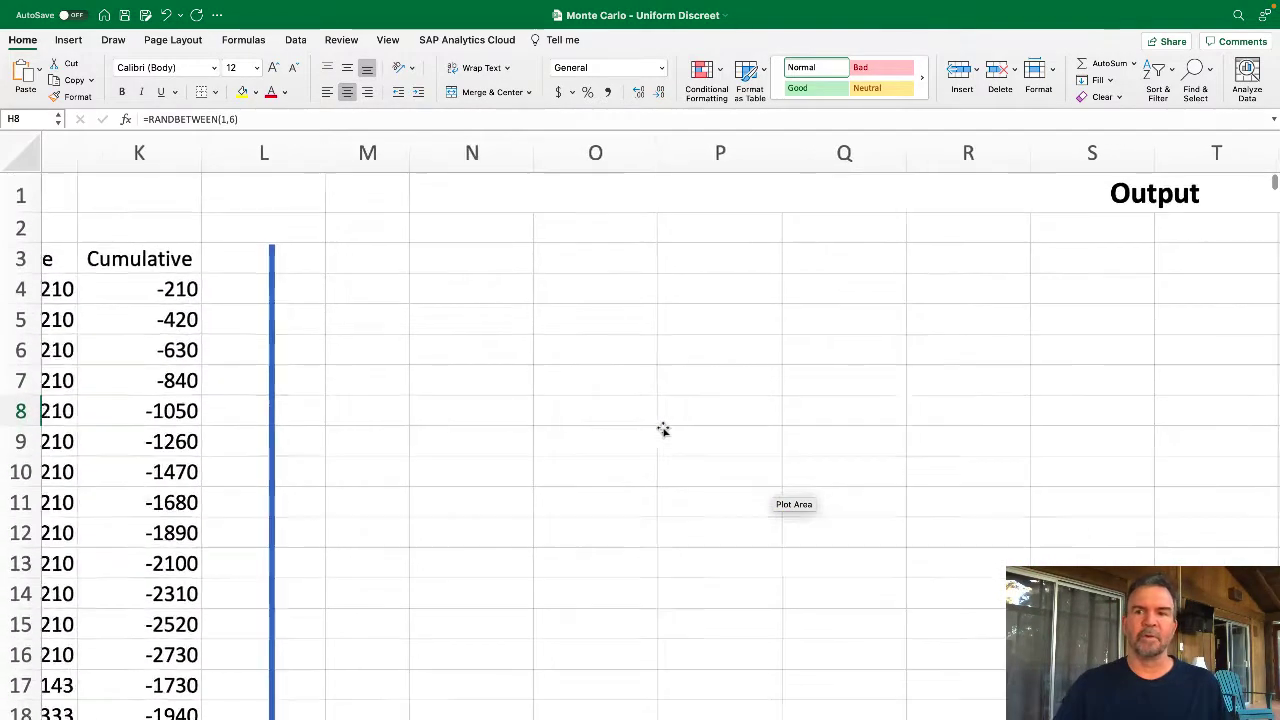
scroll(left, 3)
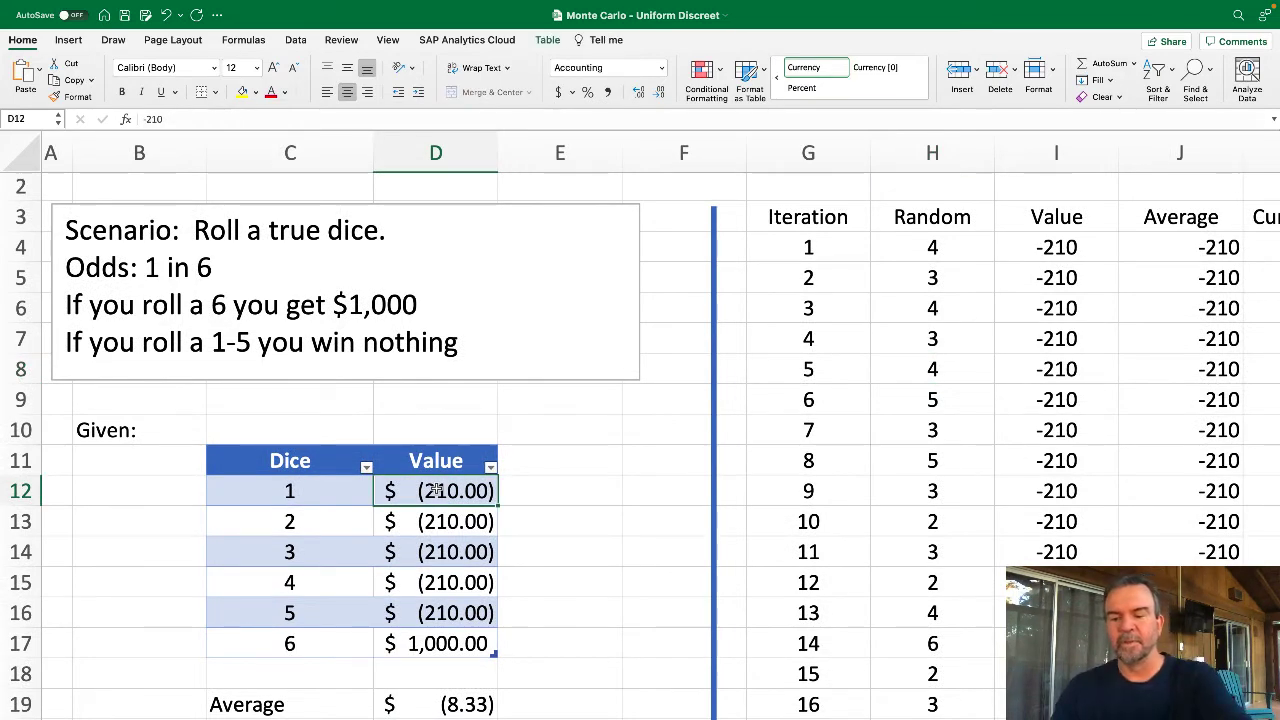
Enter payout values 0 and 500 in the Dice/Value table
text(0)
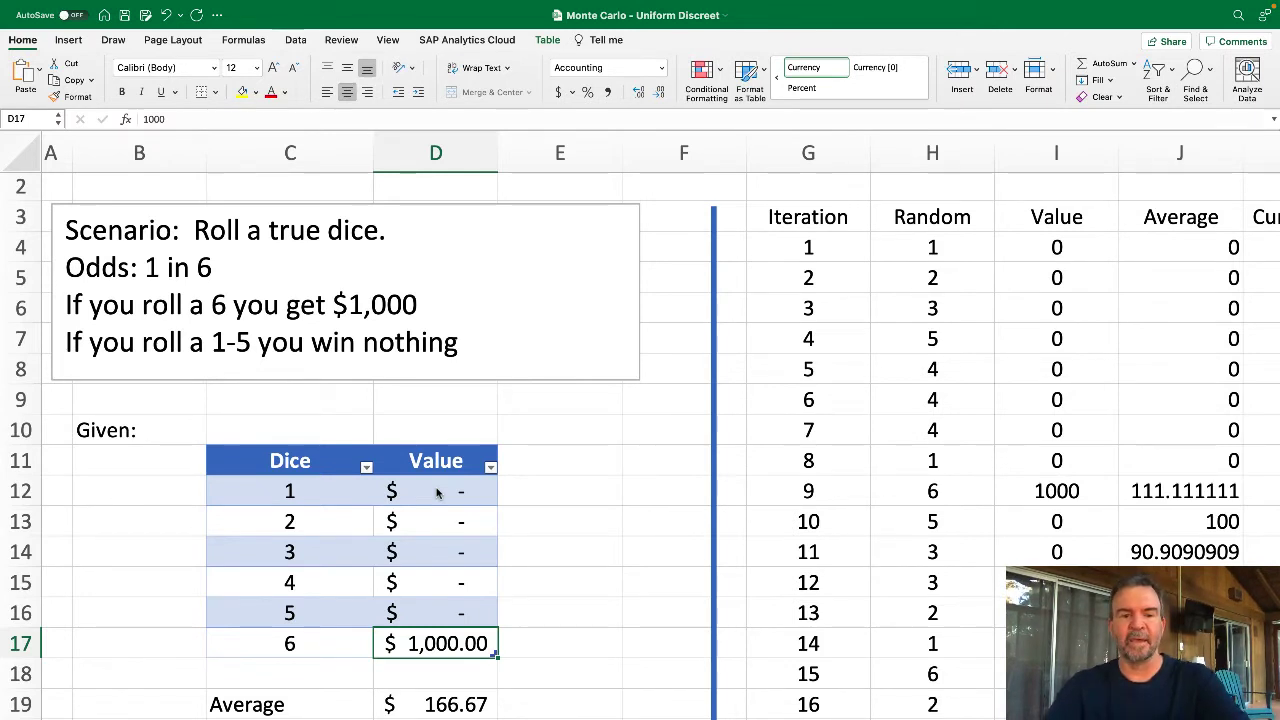
text(500)
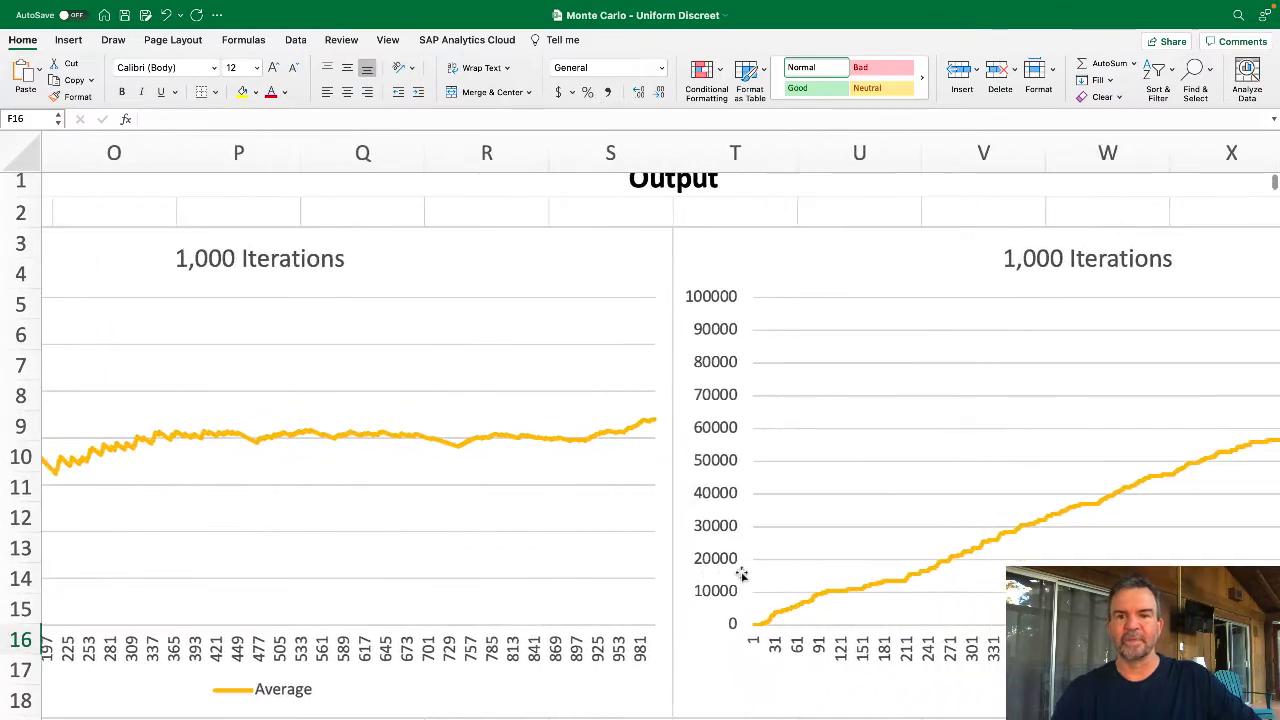
scroll(right, 3)
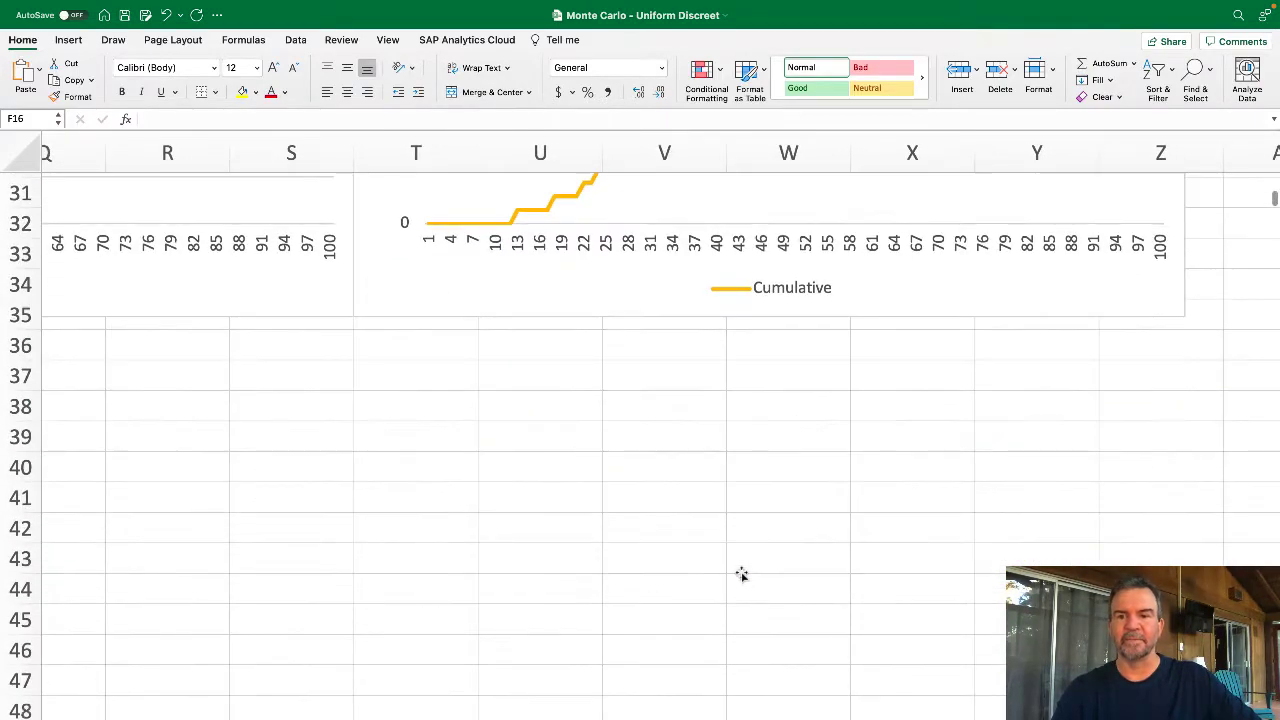
scroll(down, 3)
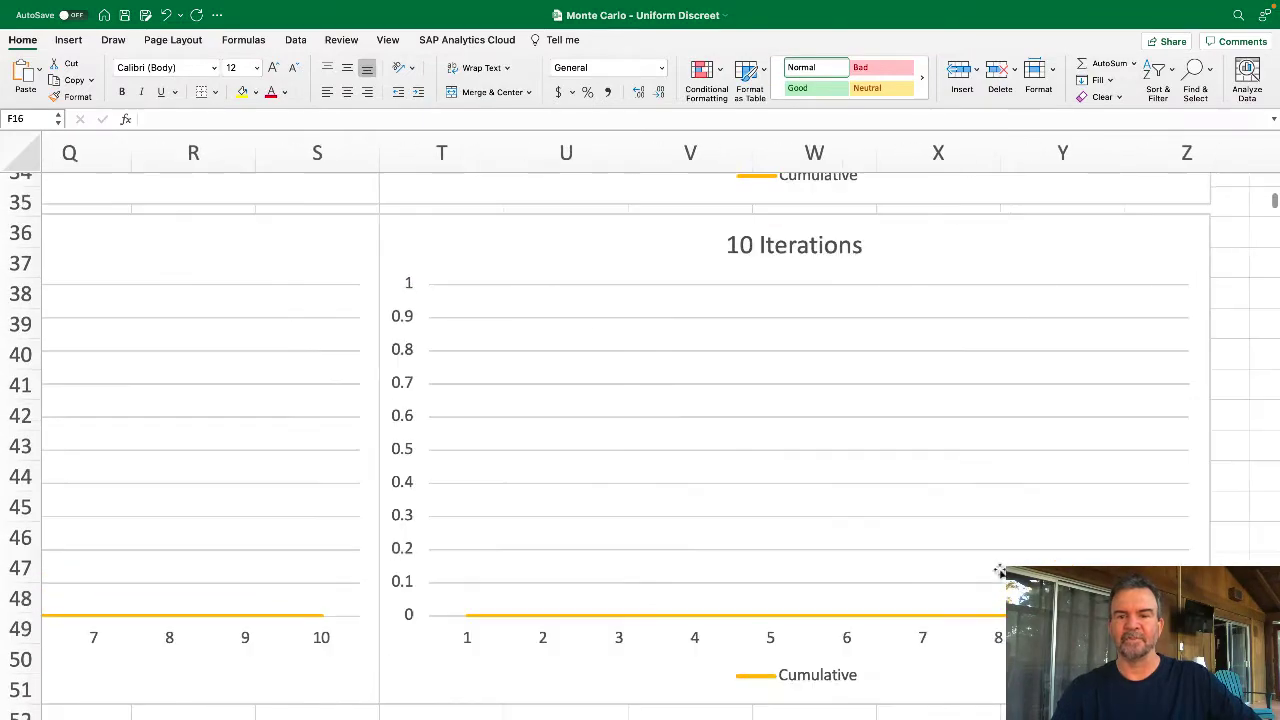